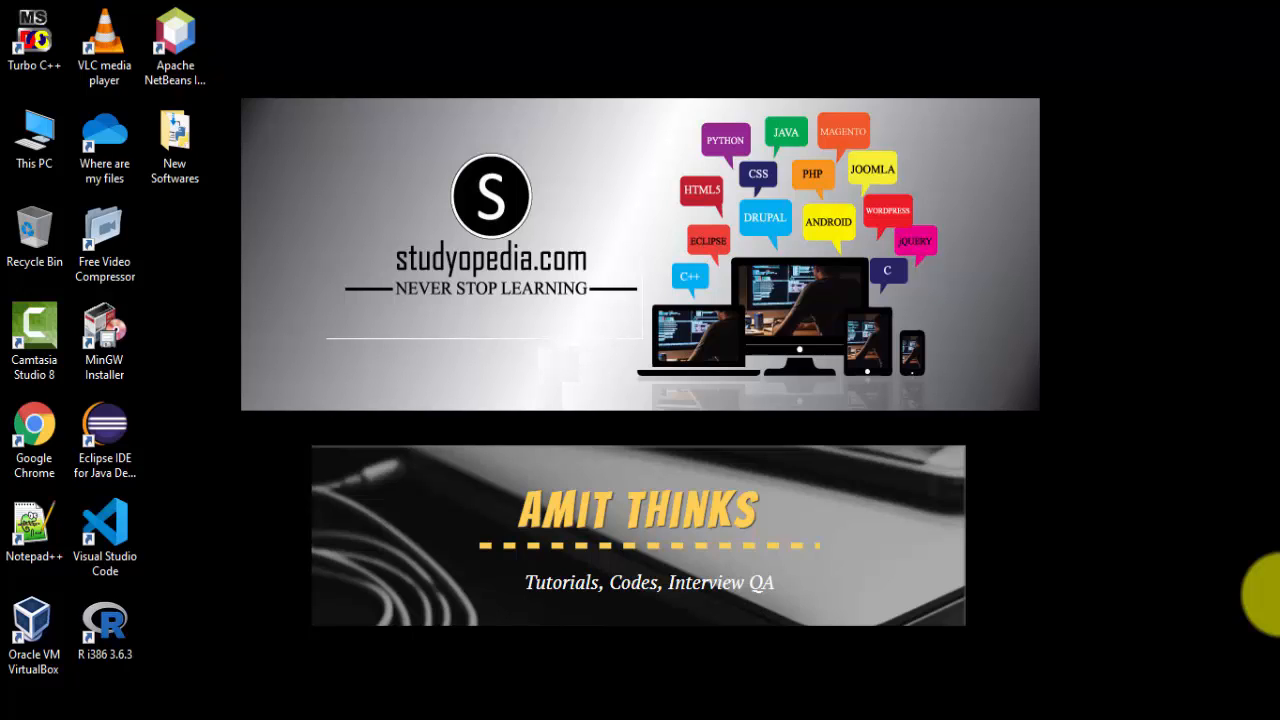
mouse_move(1082, 522)
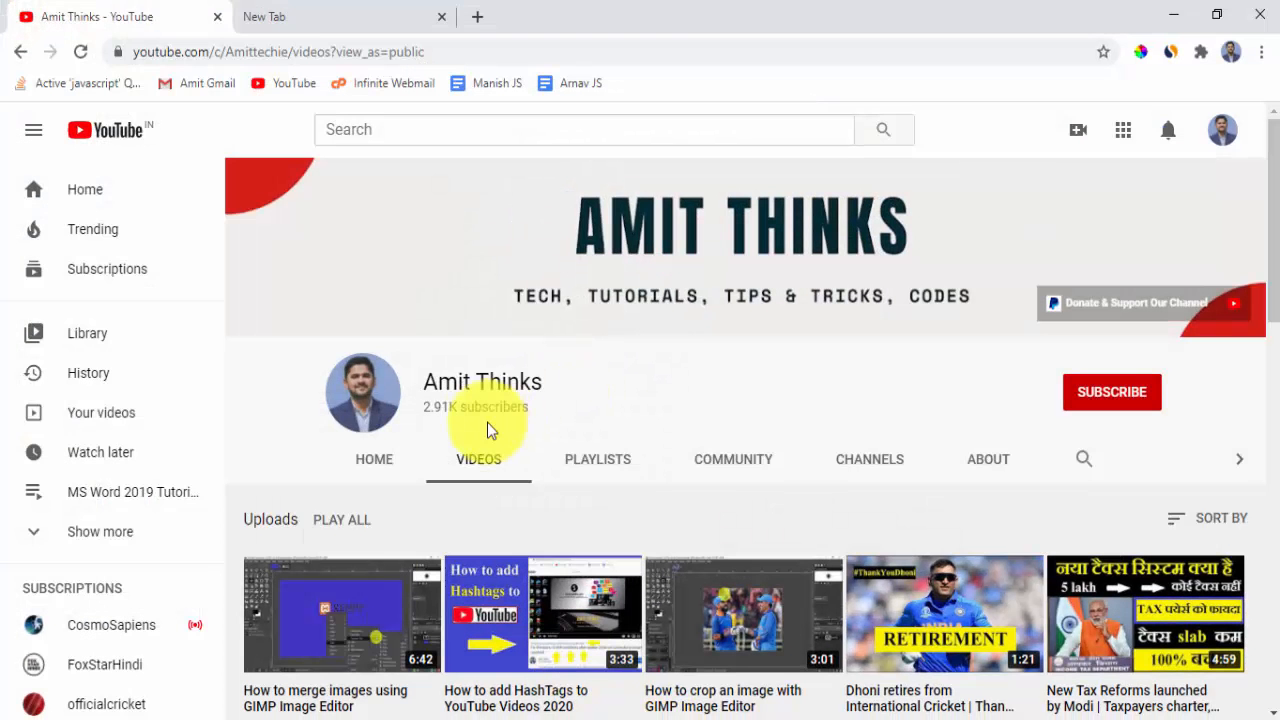
mouse_move(840, 432)
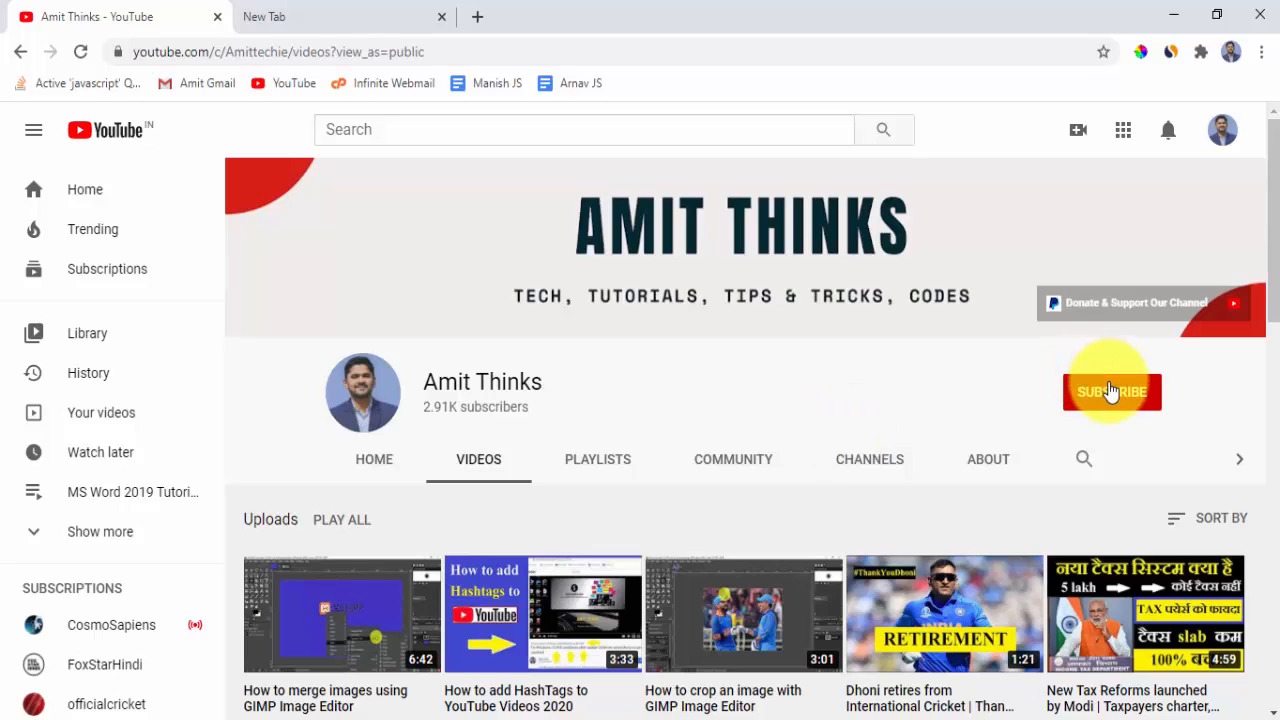
mouse_move(1157, 18)
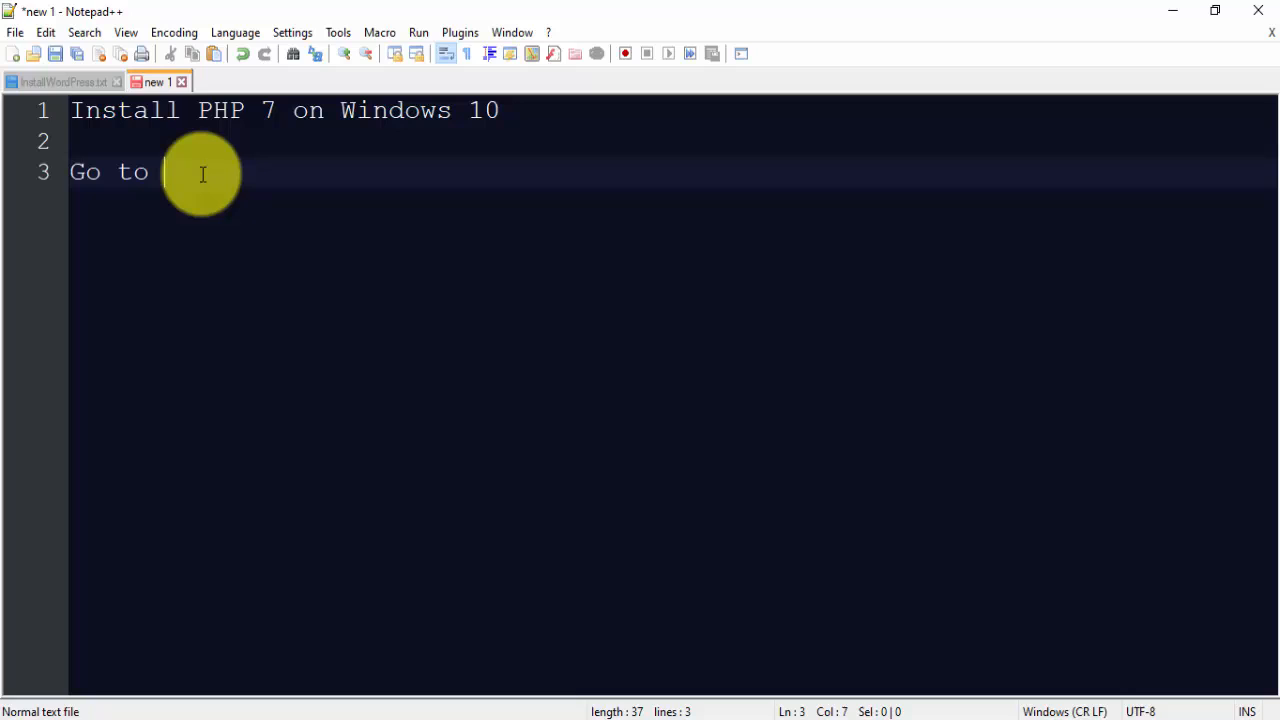
- Type the list: Go to "php.net", Download PHP, Install, Environment Variable, Verify the Installation of PHP
type("\"pip.net")
type("D")
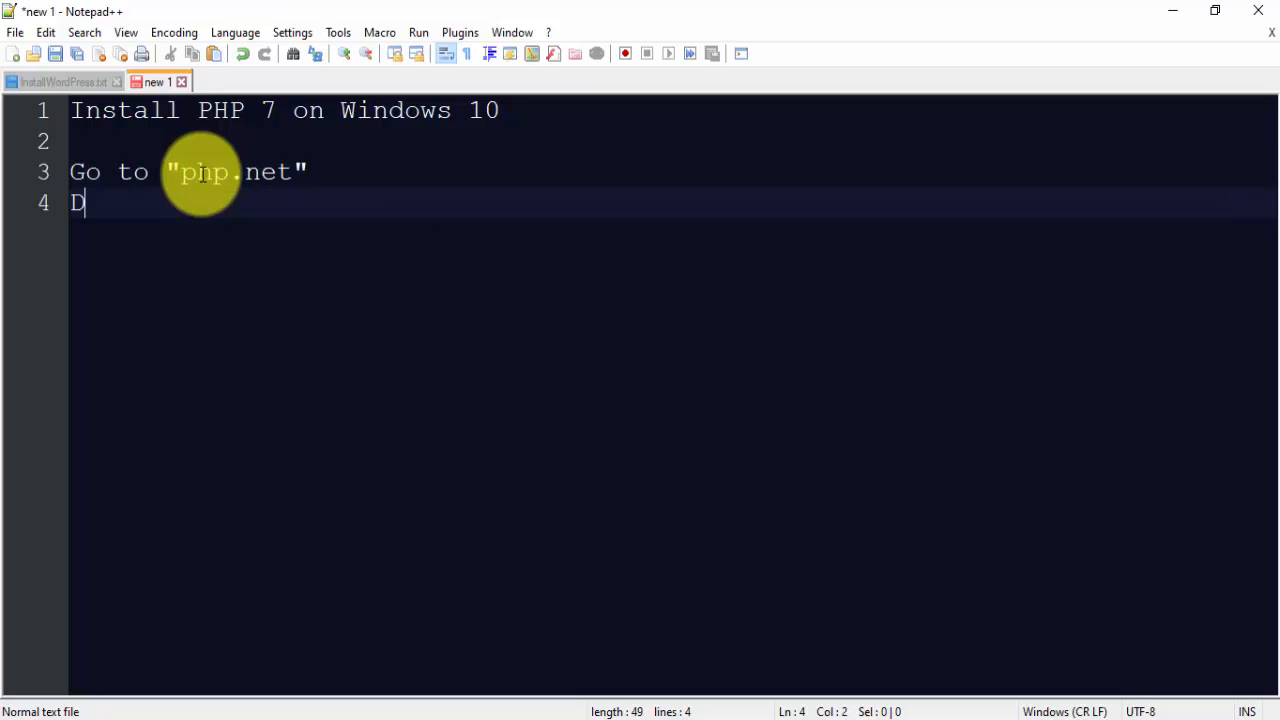
type("ownload")
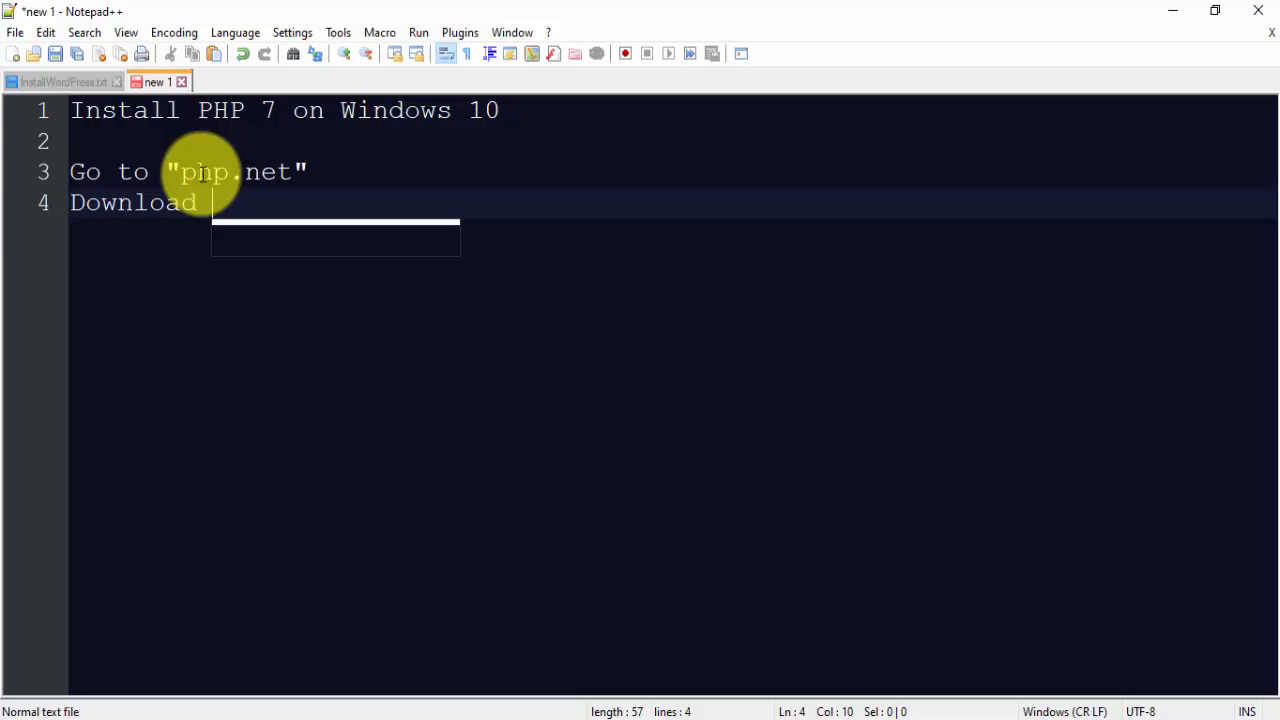
type("PHP")
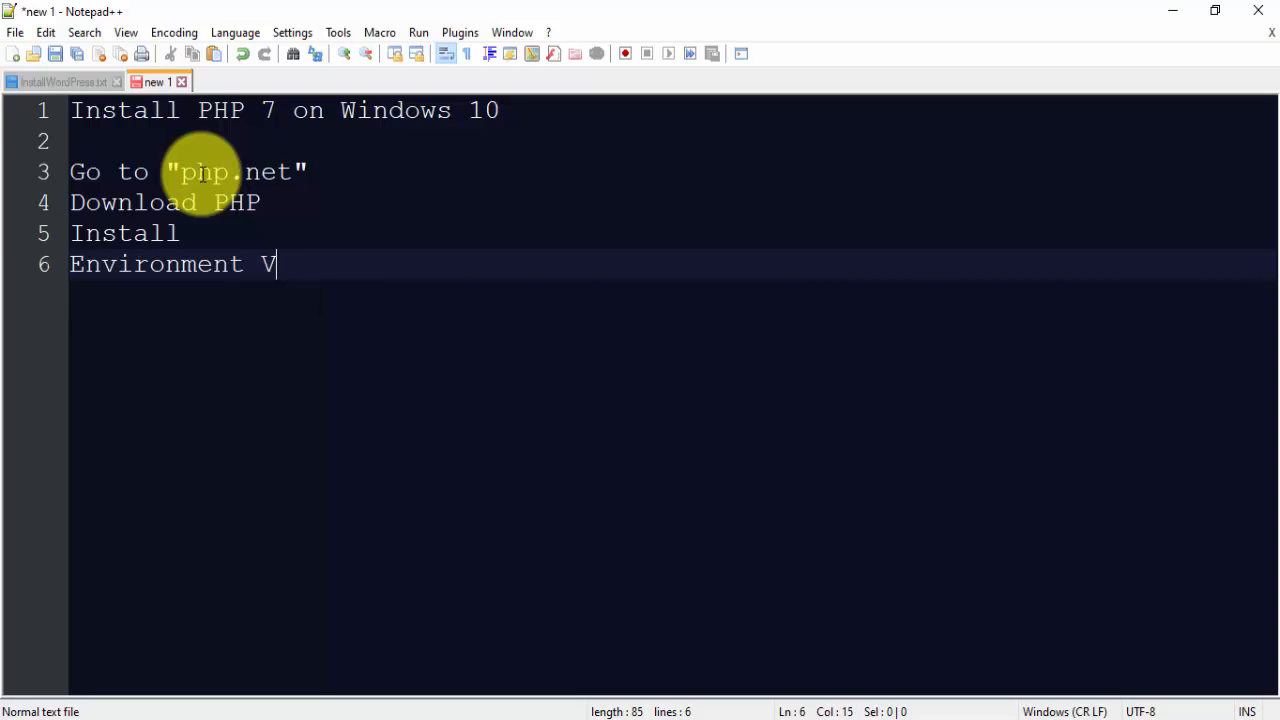
type("ariable")
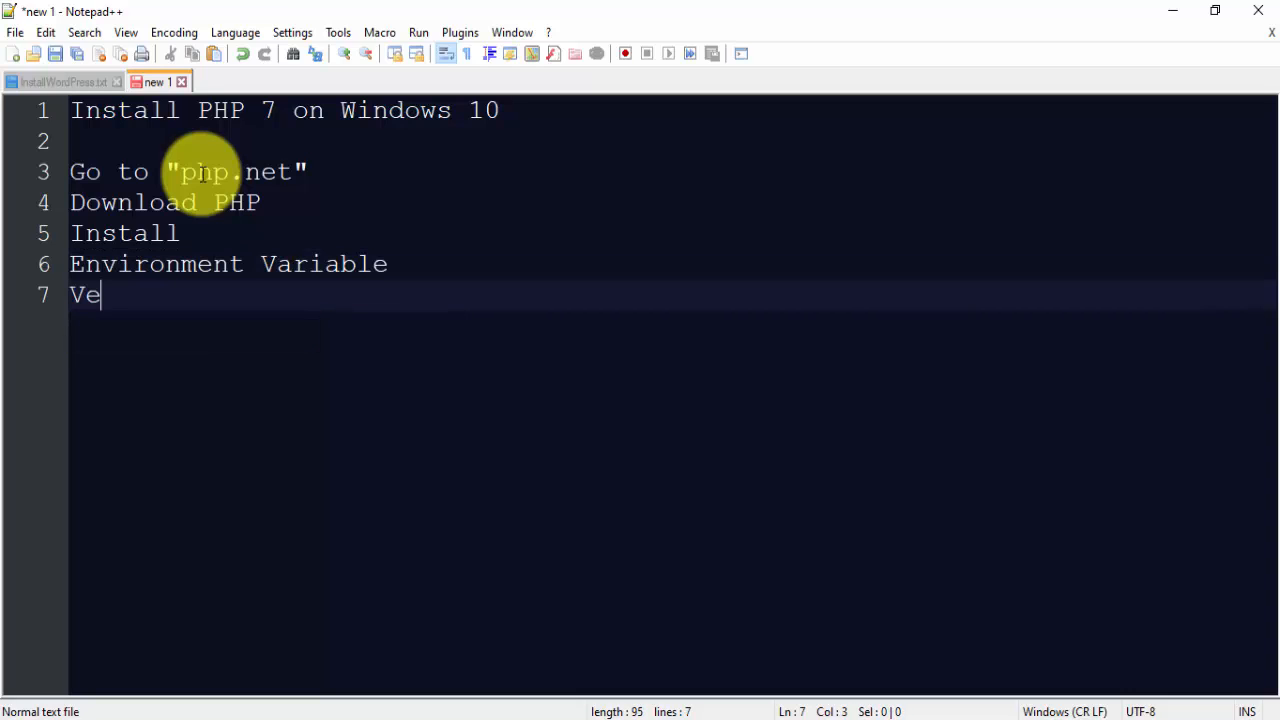
type("rify the Insta")
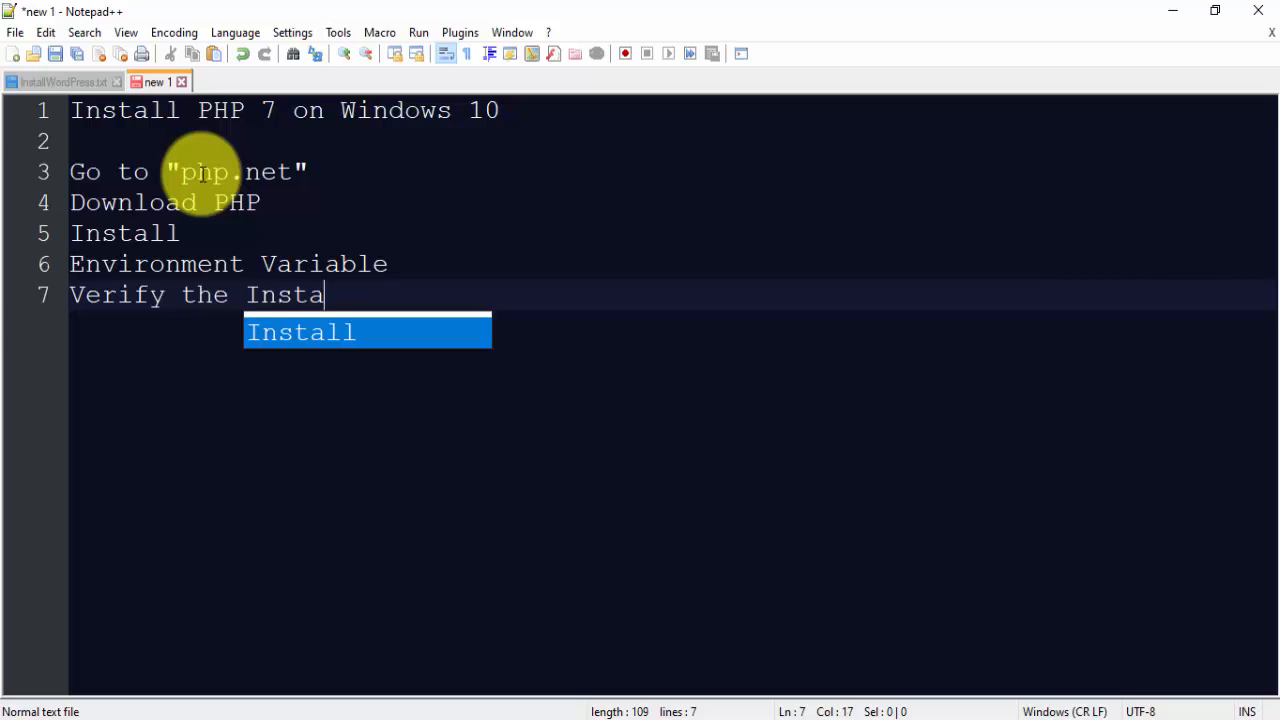
type("llation")
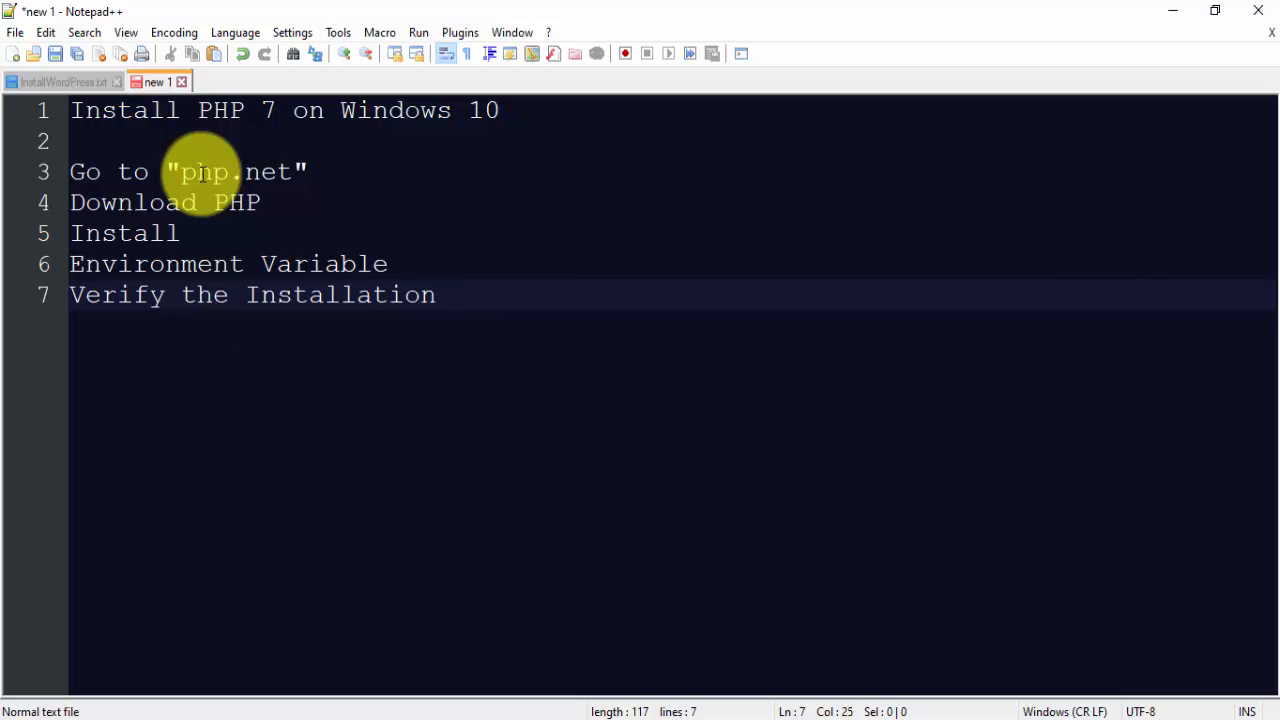
type("of PHP")
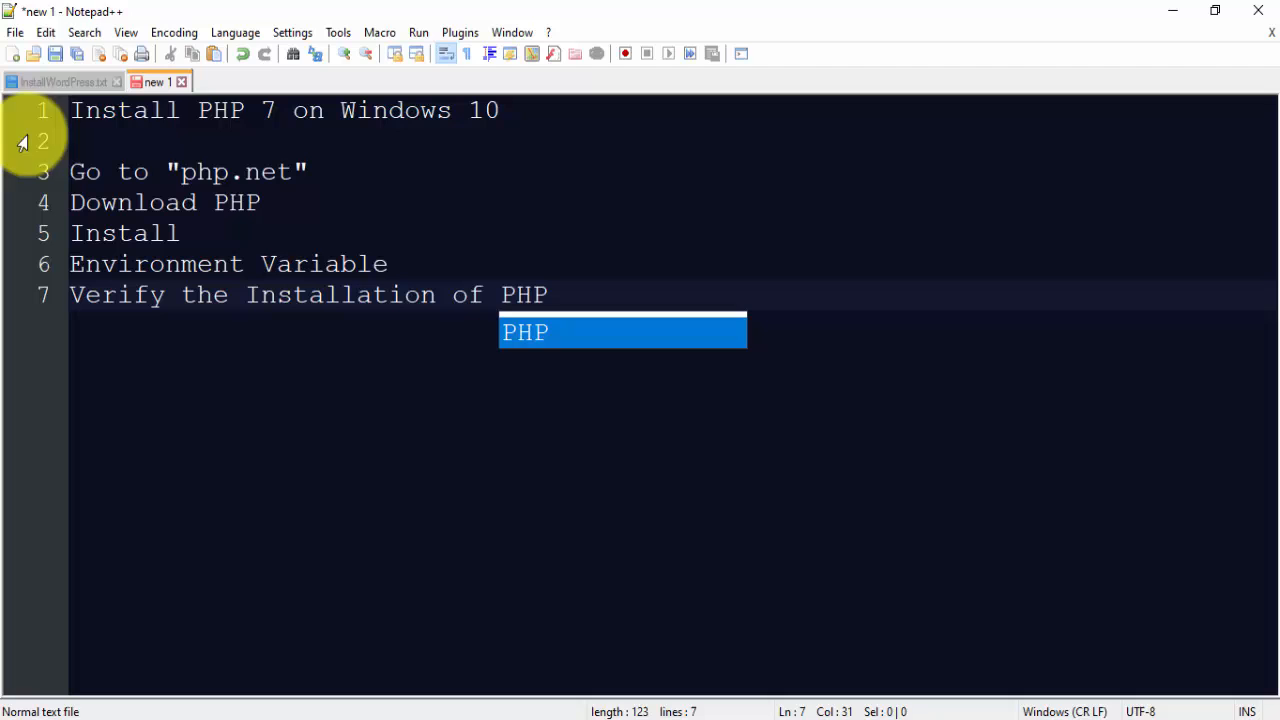
- Bring up php.net in Chrome and go to its Downloads page for PHP 7.4.9
left_click(320, 185)
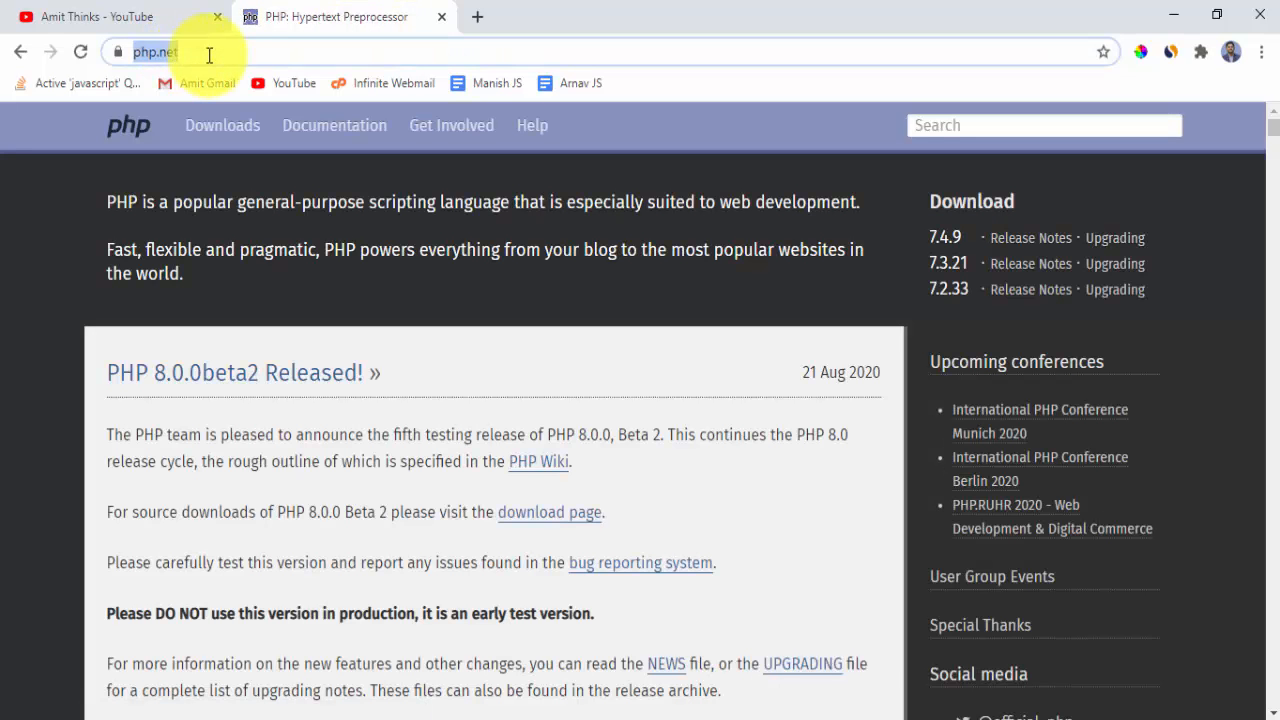
mouse_move(248, 129)
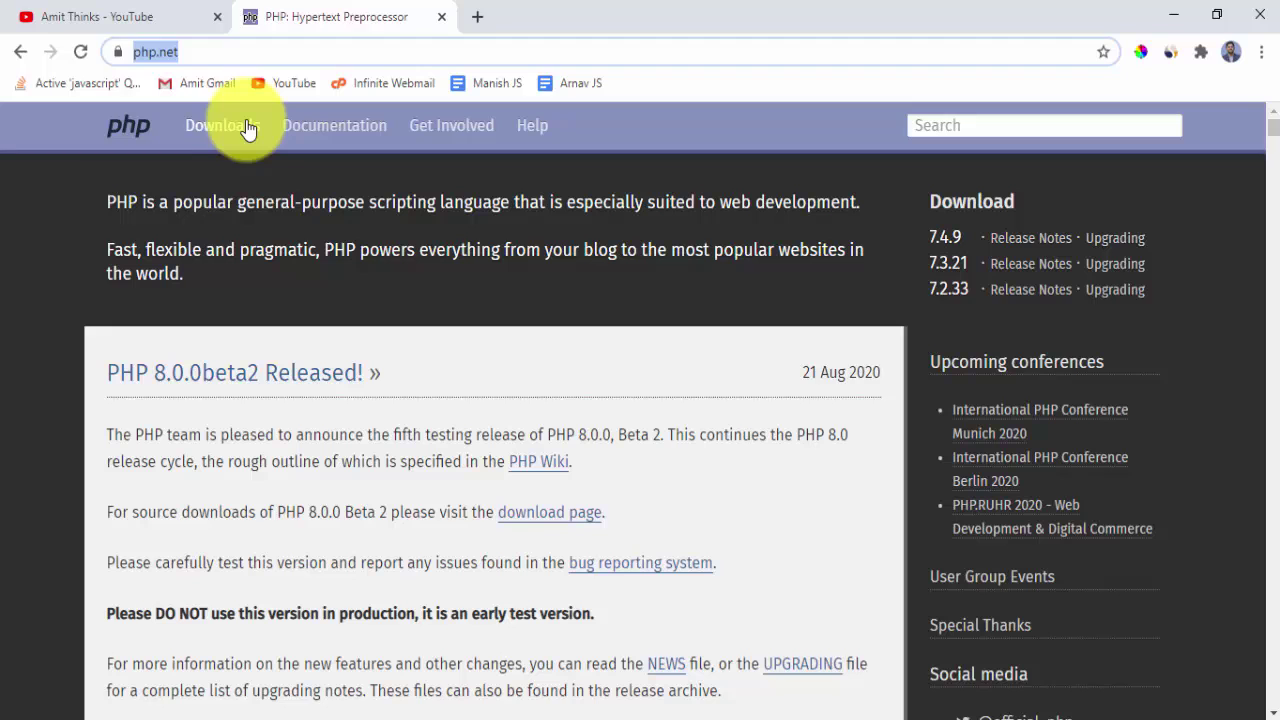
left_click(215, 125)
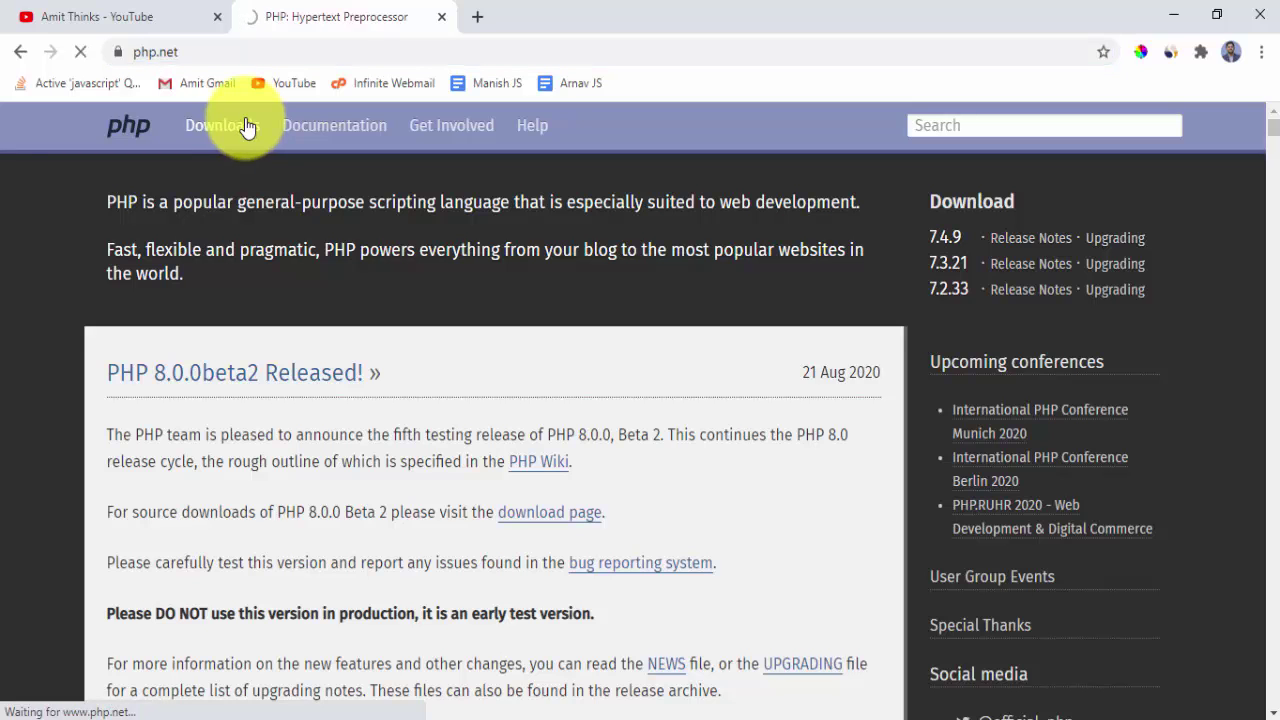
left_click(214, 125)
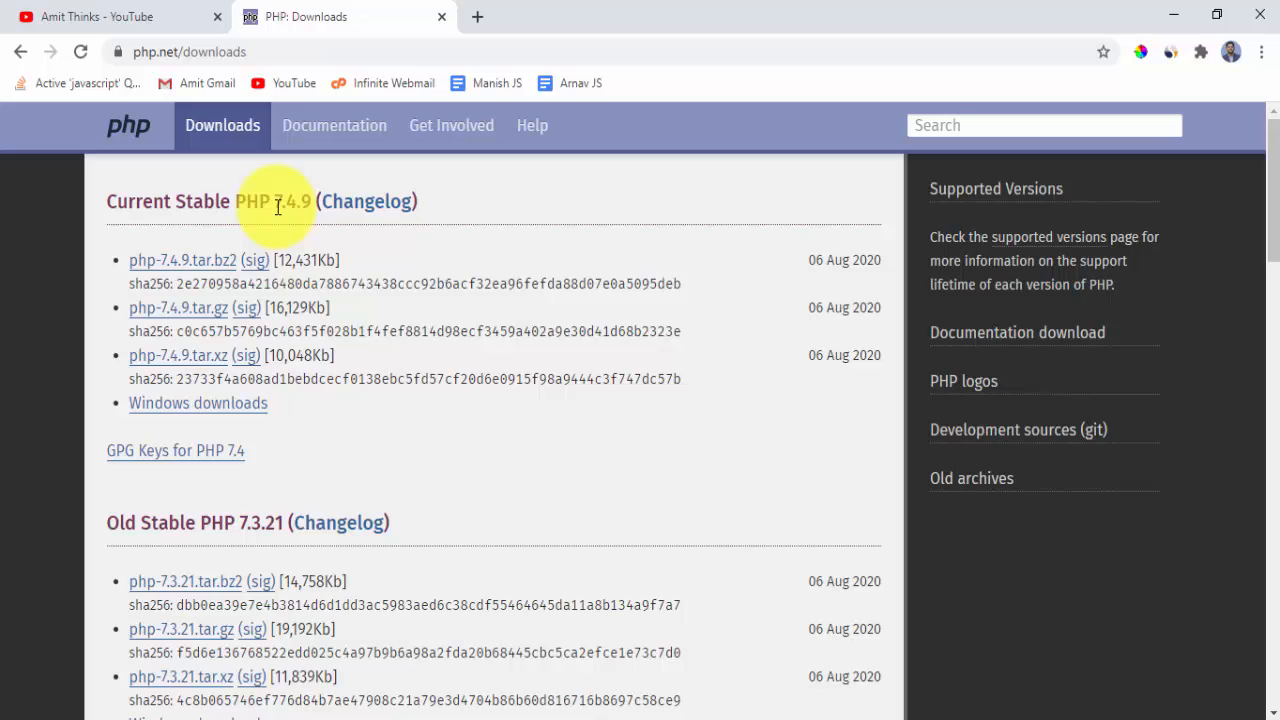
mouse_move(247, 410)
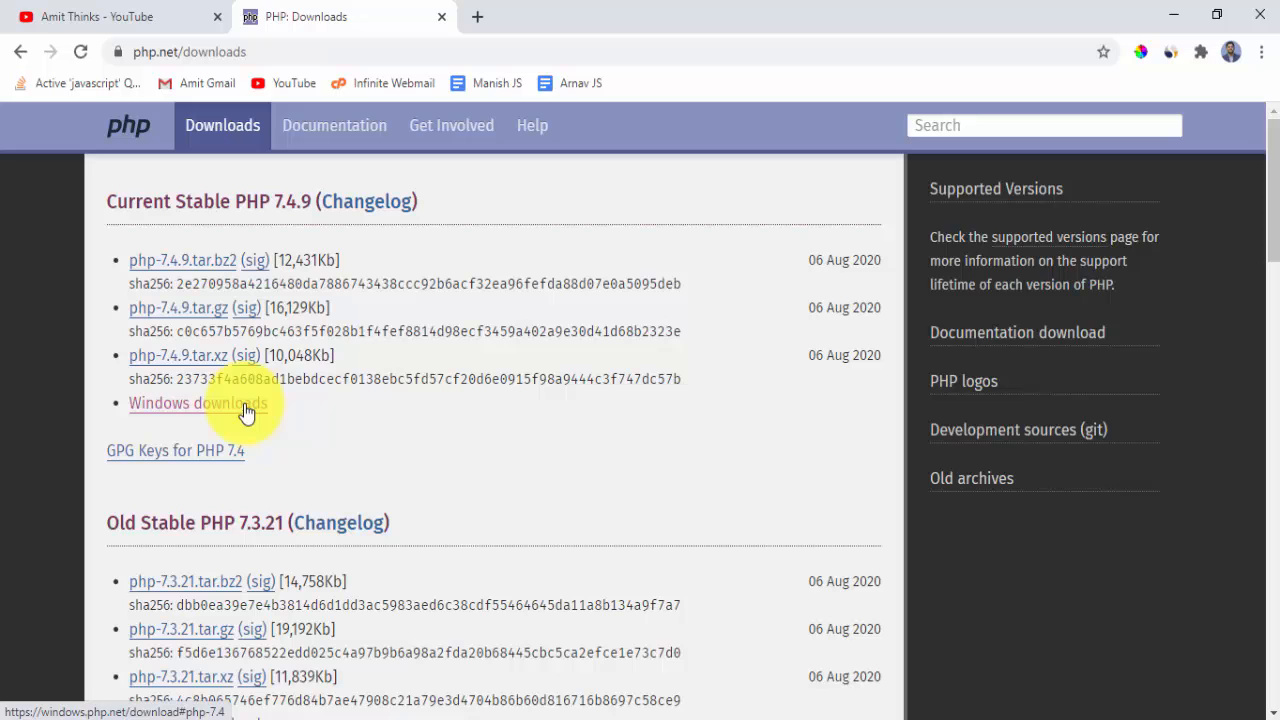
- Follow the Windows downloads link and scroll to the VC15 x64 Thread Safe 7.4.9 builds
left_click(197, 403)
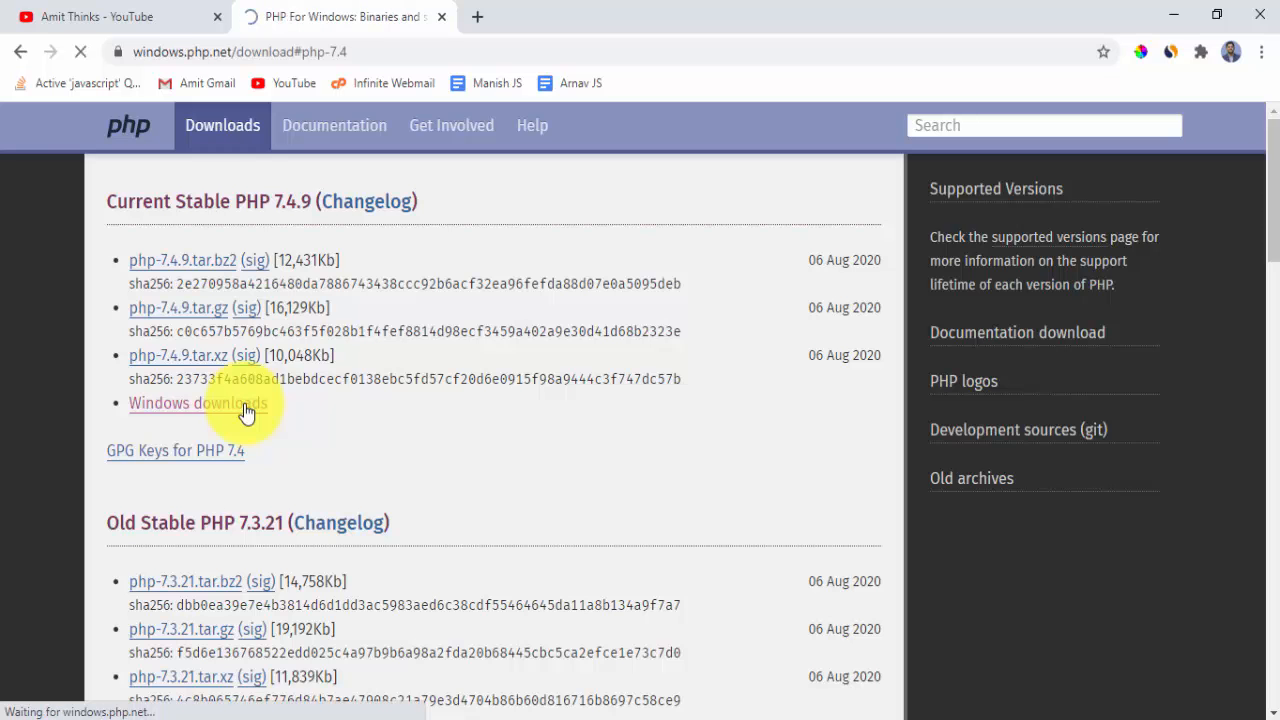
left_click(197, 403)
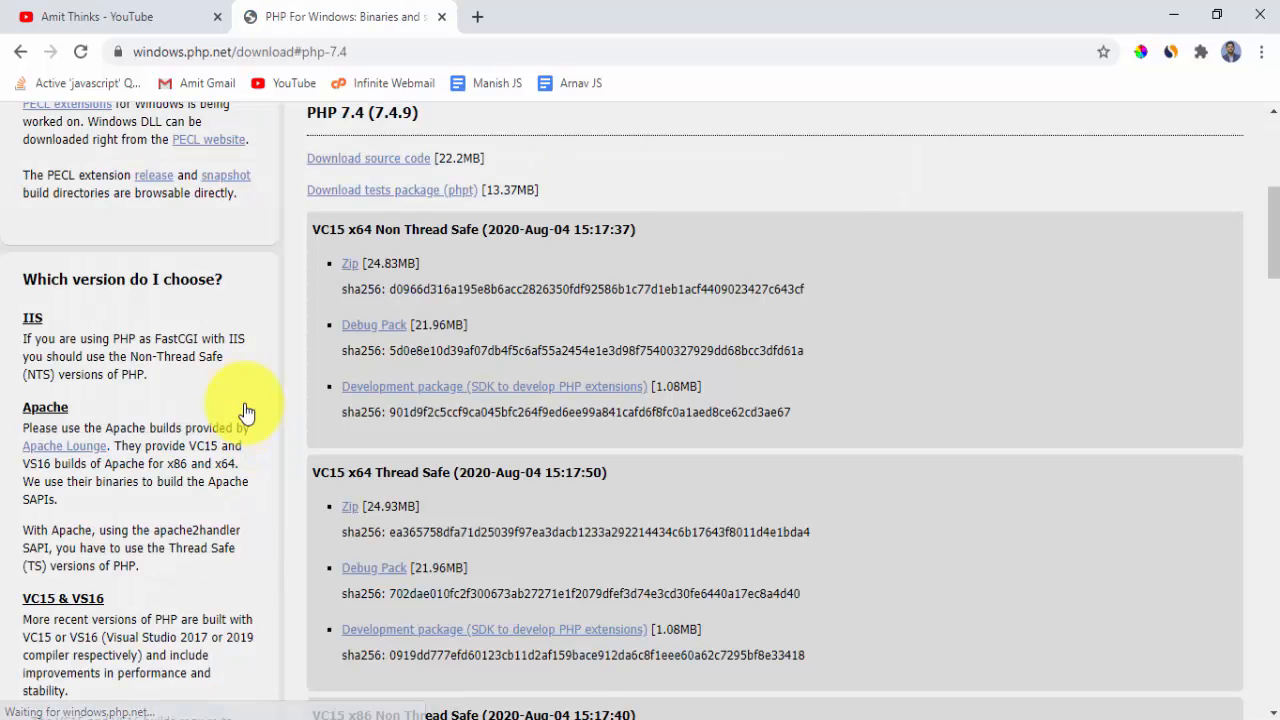
scroll("up", 3)
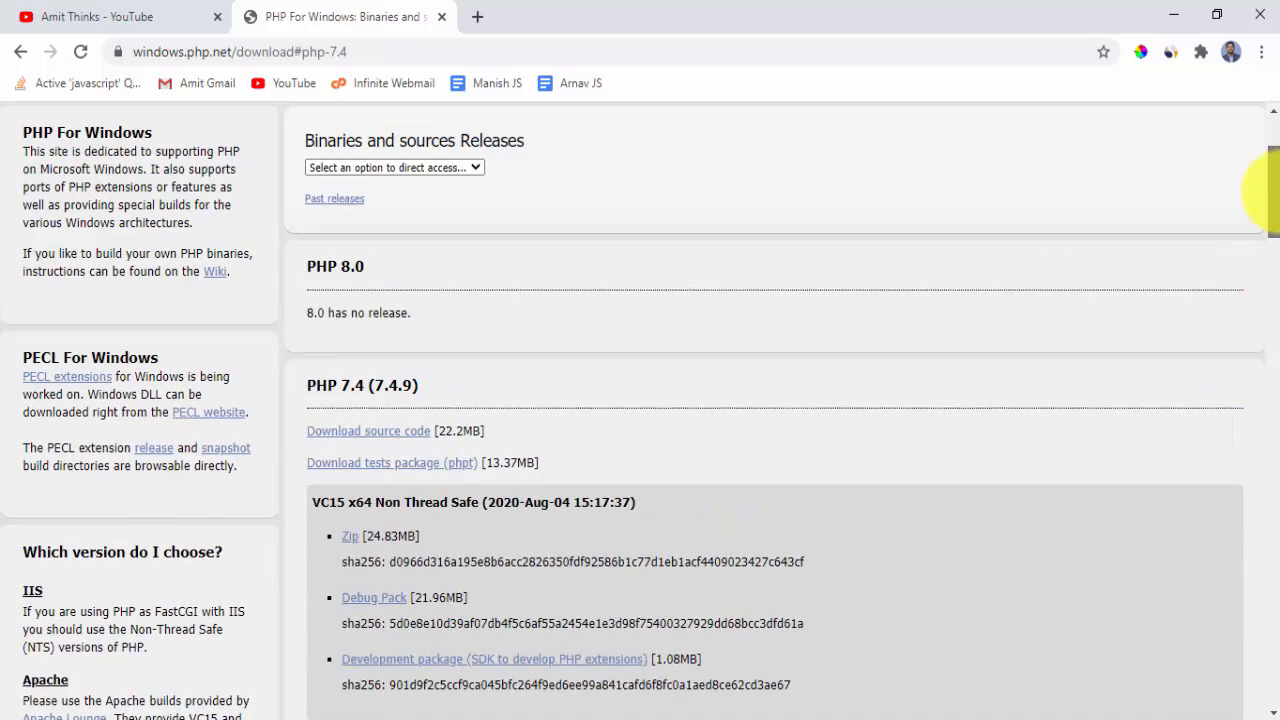
scroll("down", 3)
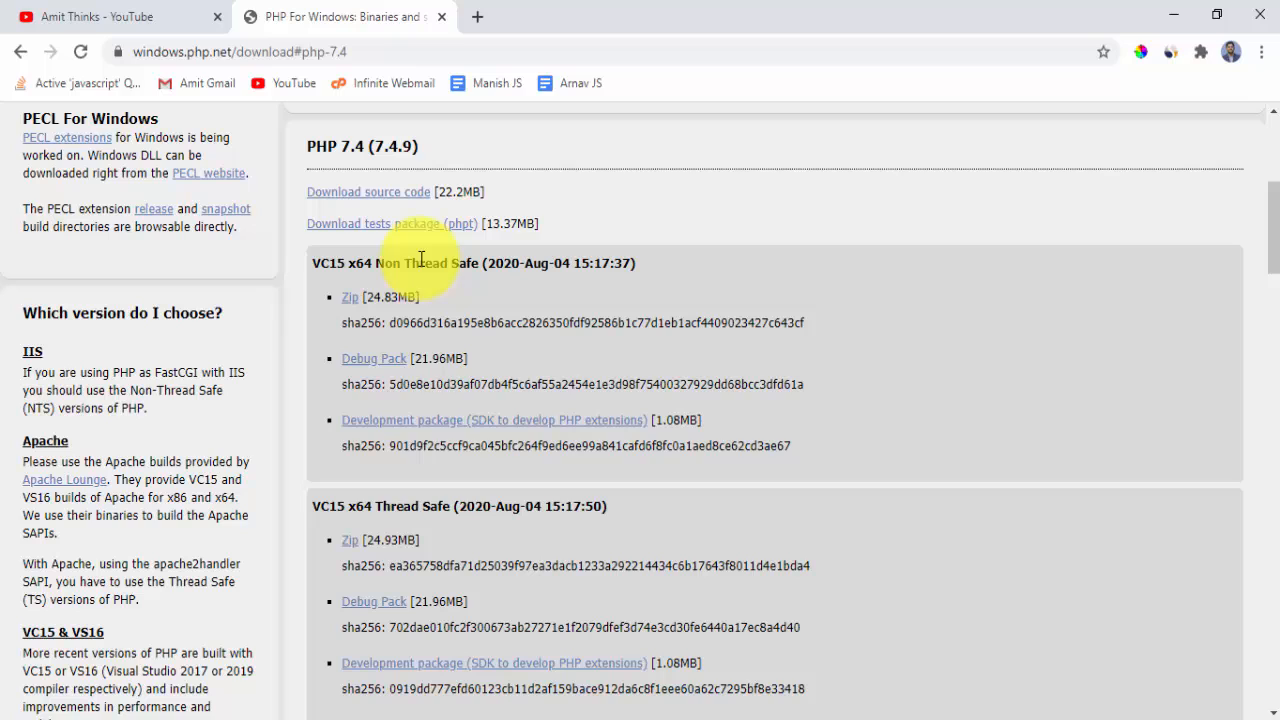
mouse_move(433, 495)
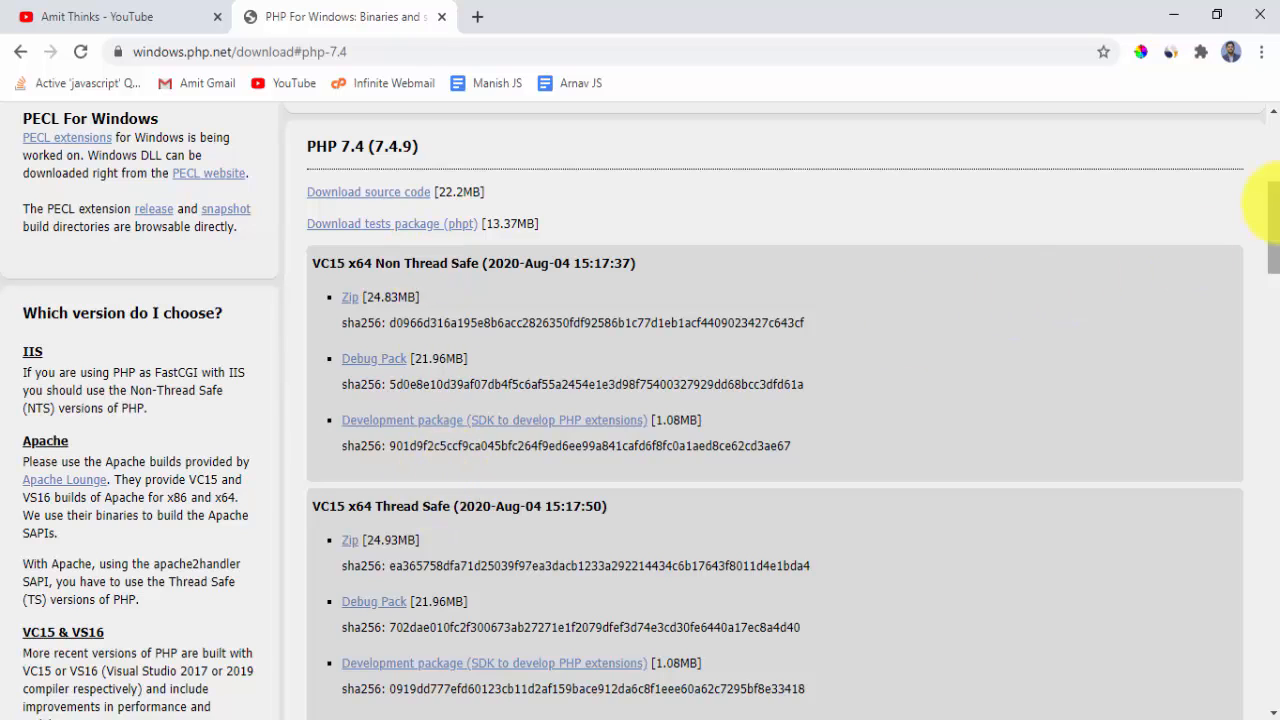
scroll("down", 3)
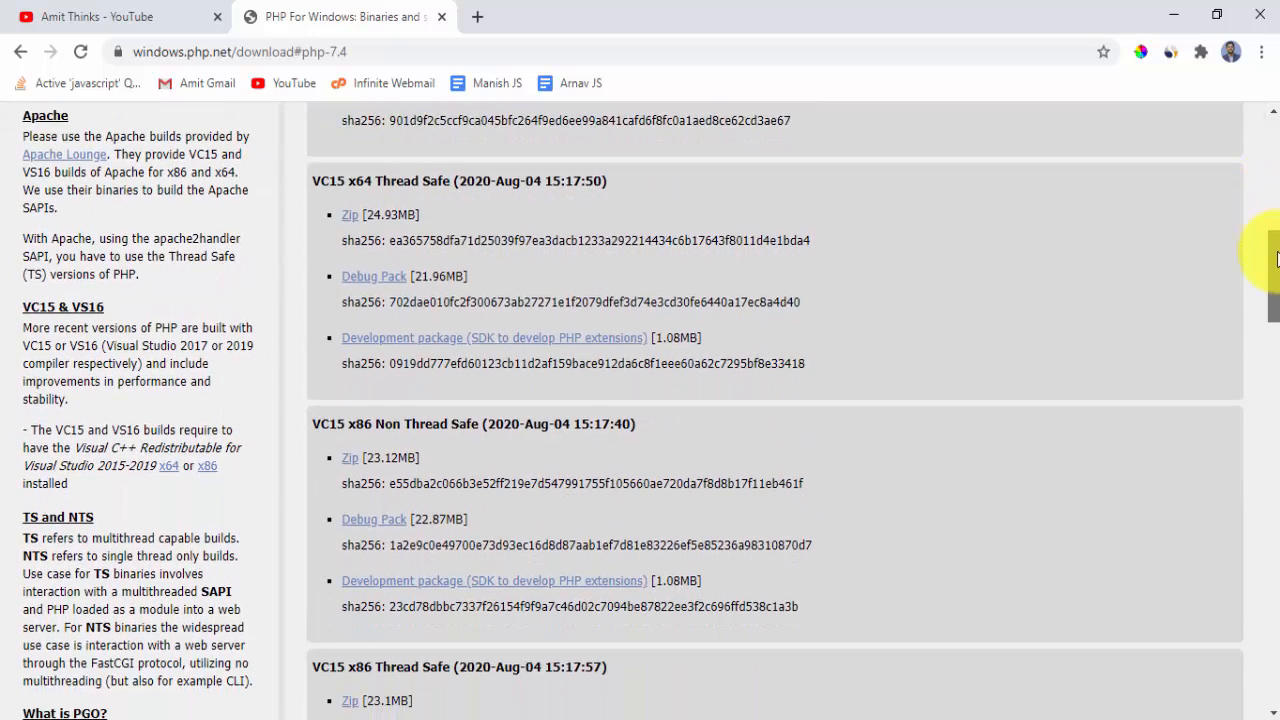
scroll("down", 3)
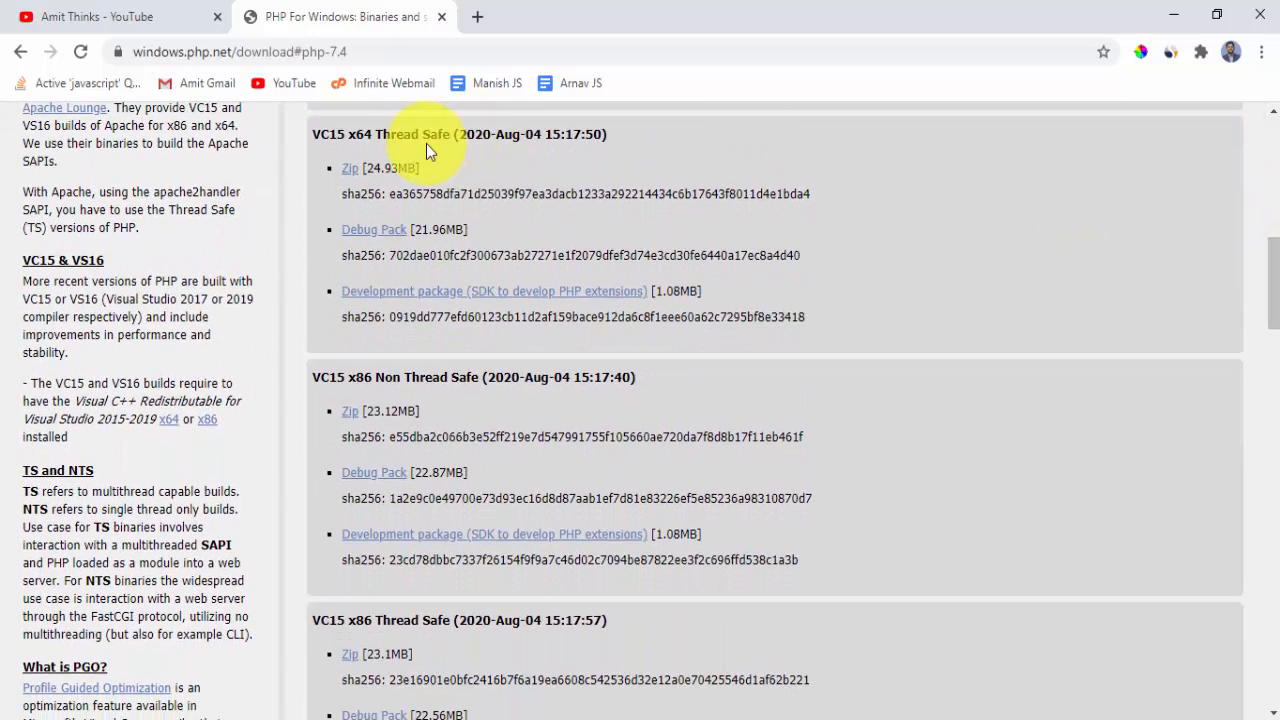
mouse_move(349, 175)
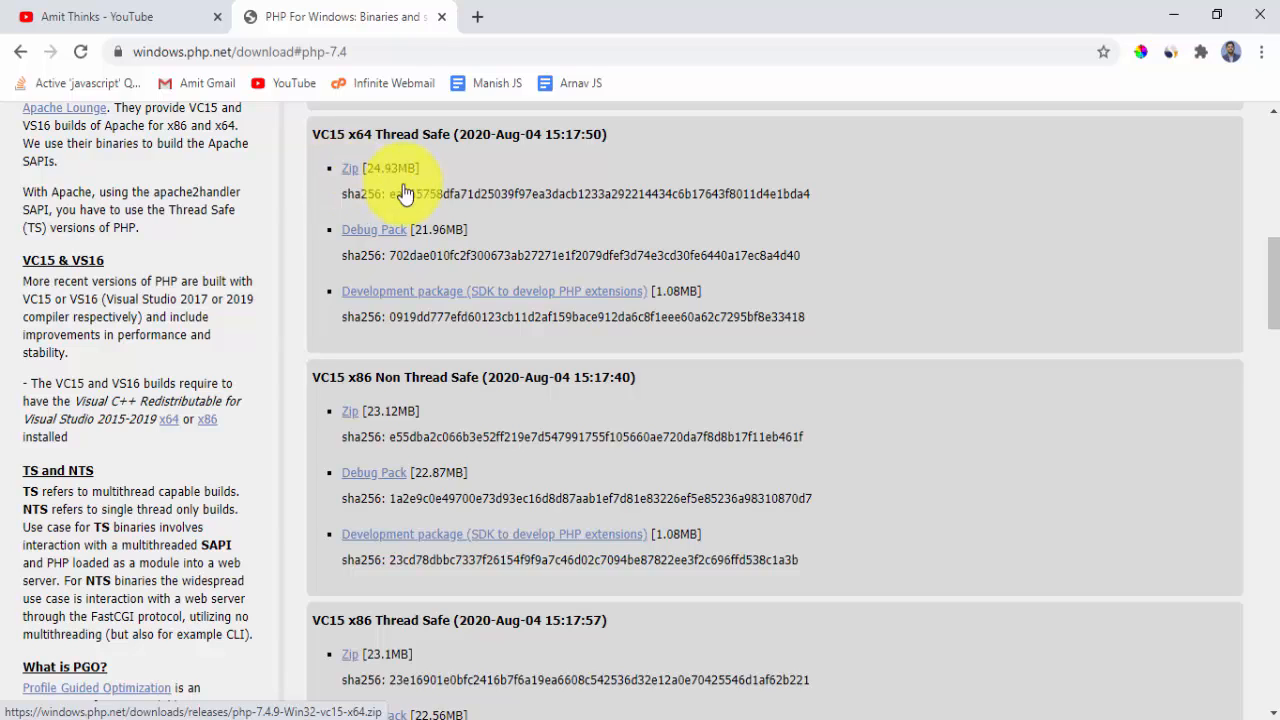
mouse_move(352, 175)
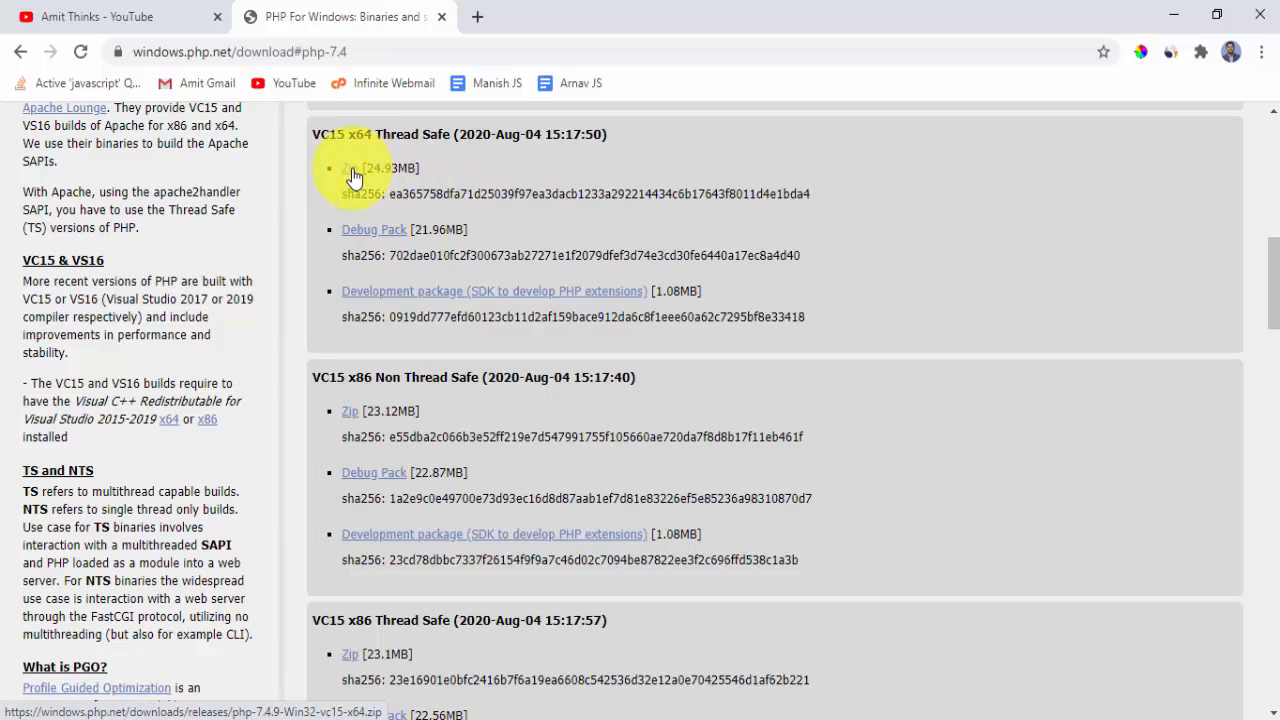
- Download the PHP 7.4.9 VC15 x64 Thread Safe zip
left_click(349, 168)
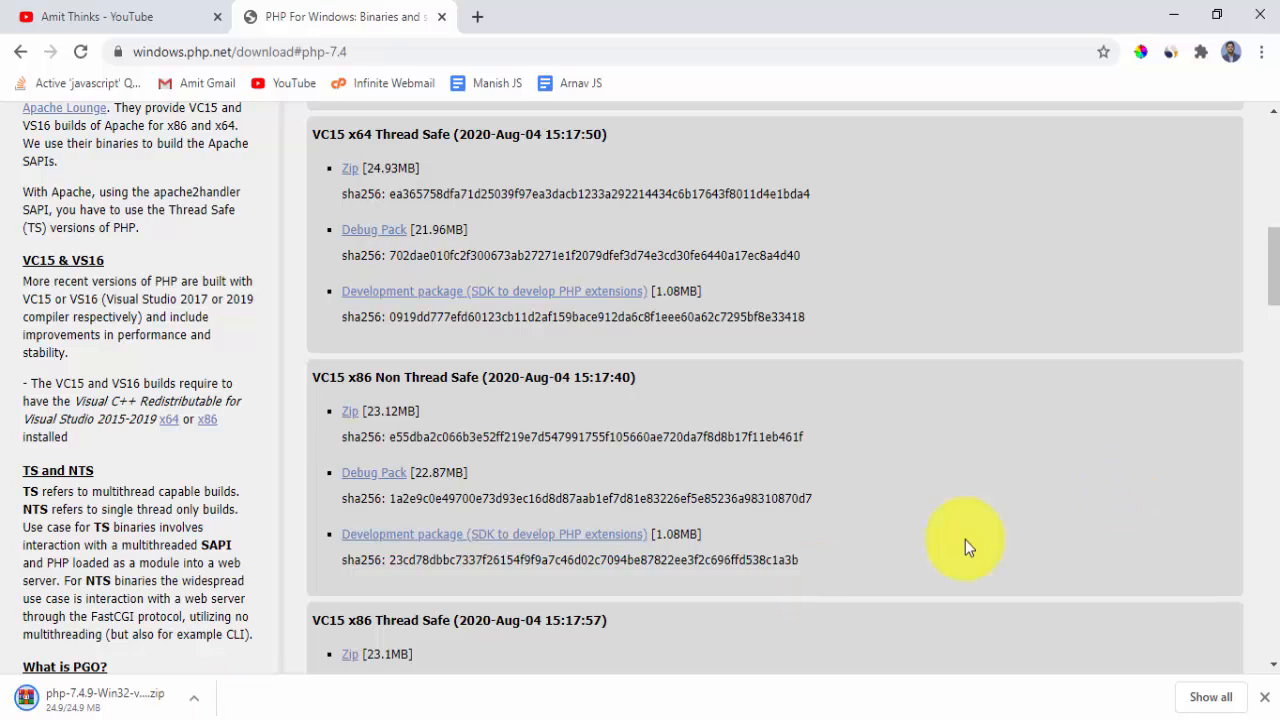
mouse_move(1275, 440)
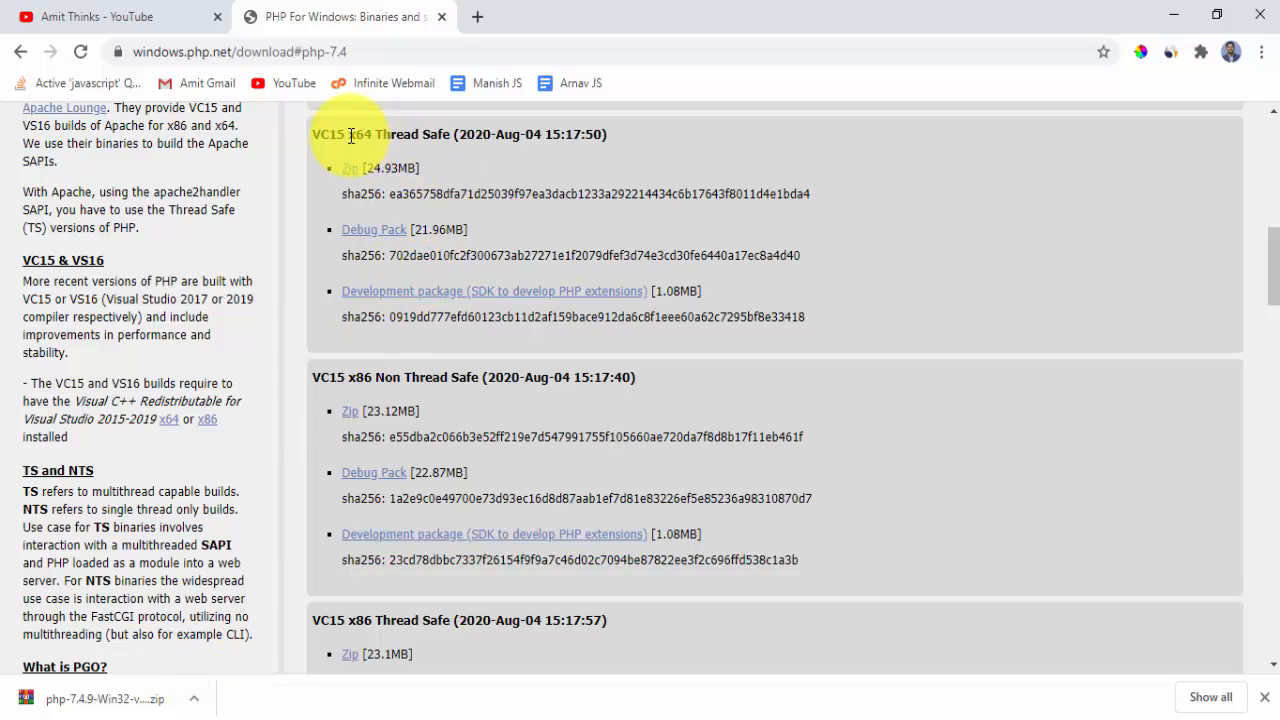
mouse_move(482, 133)
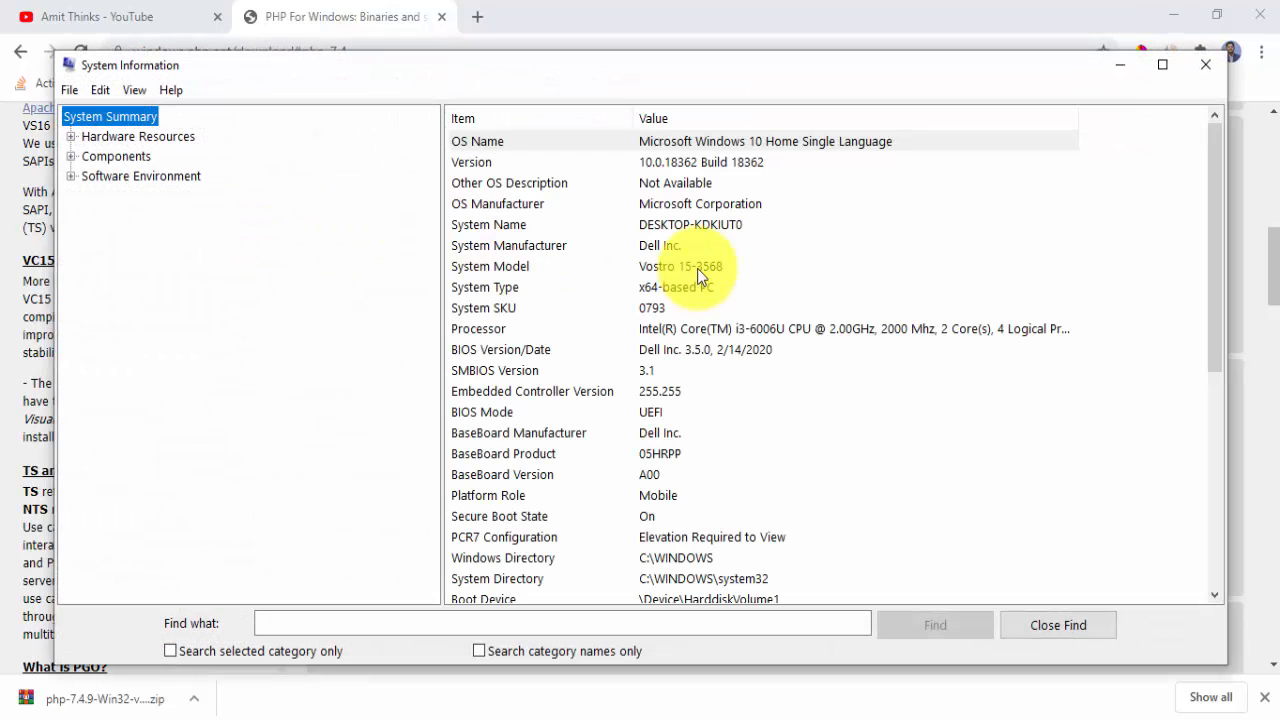
- Check that System Type reads x64-based PC, then close System Information
left_click(675, 287)
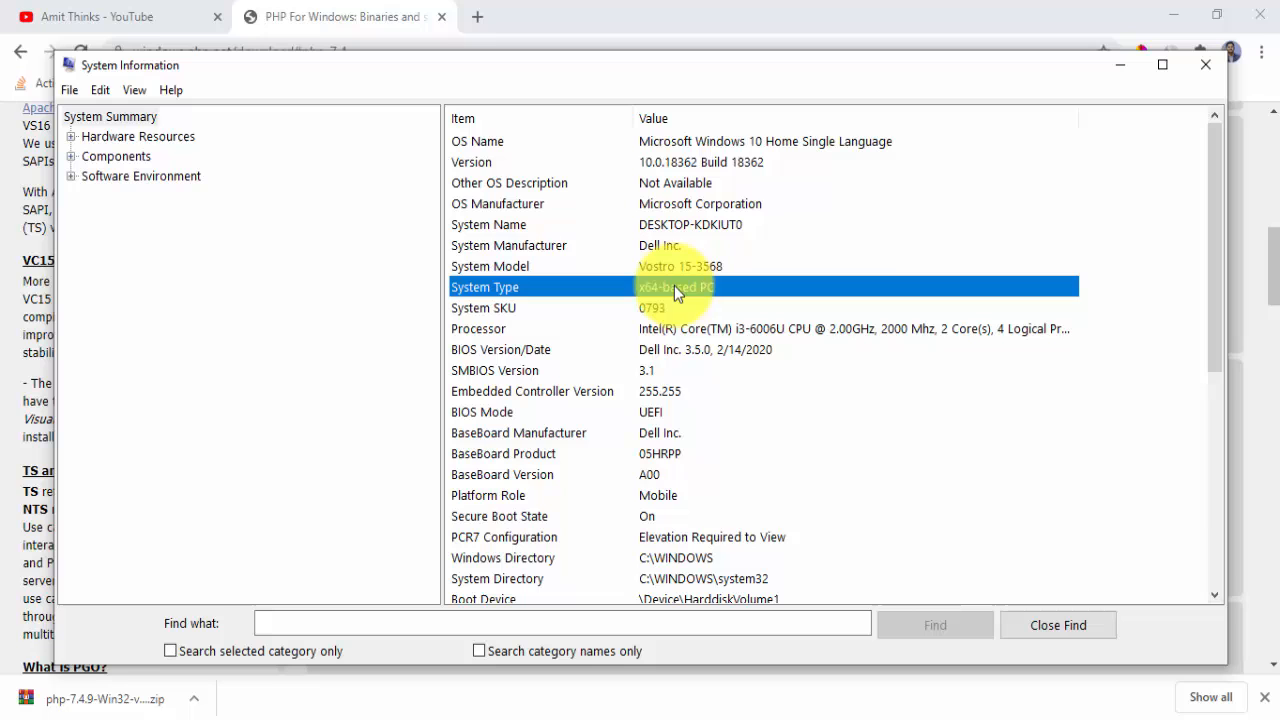
mouse_move(708, 293)
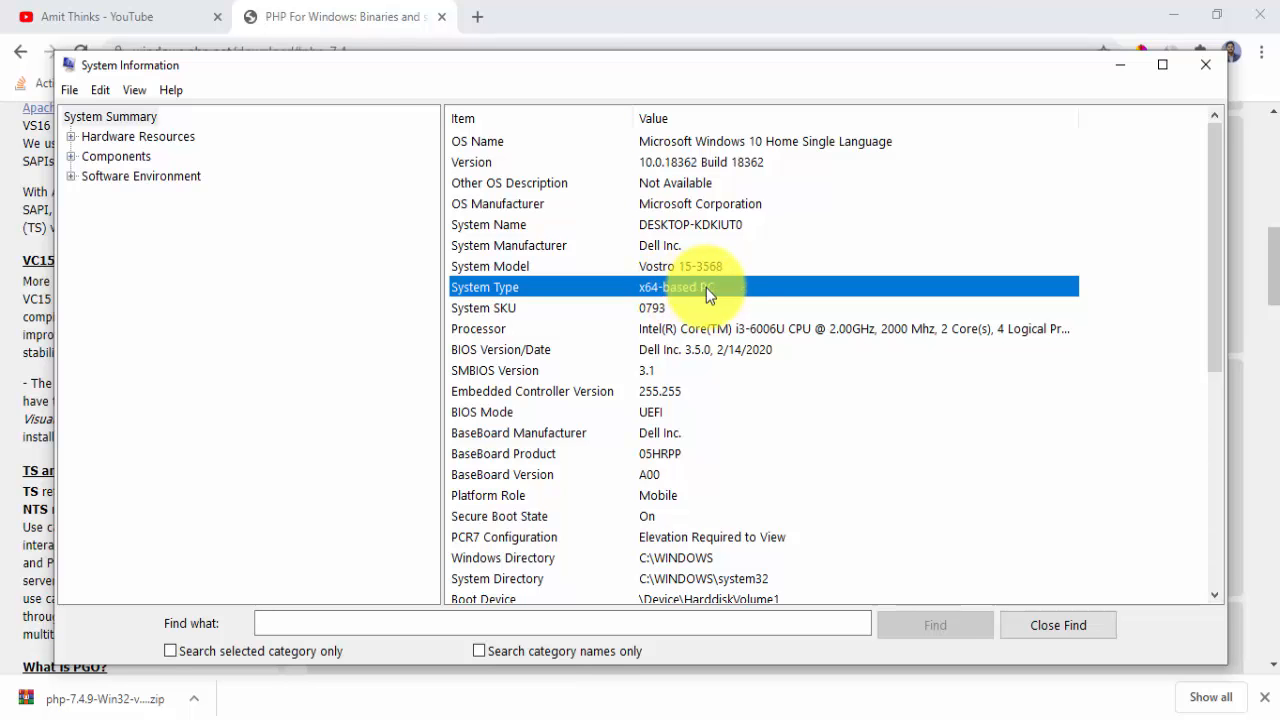
mouse_move(950, 122)
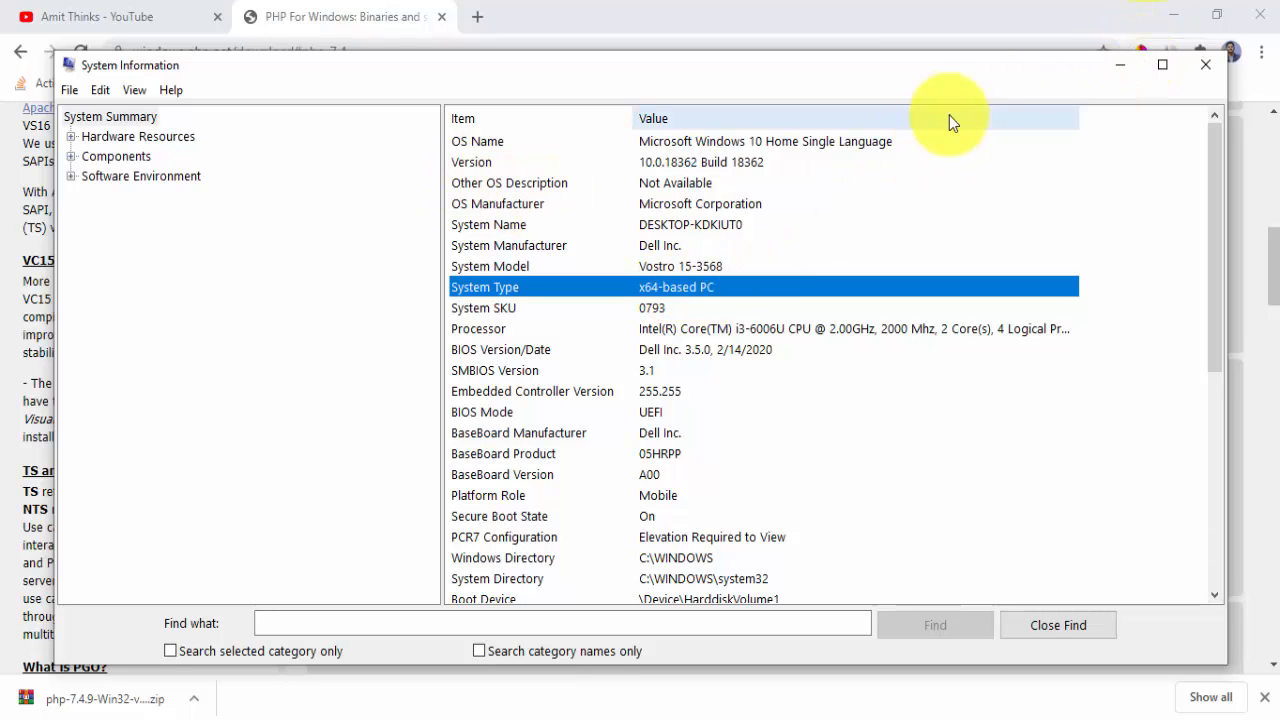
left_click(1201, 62)
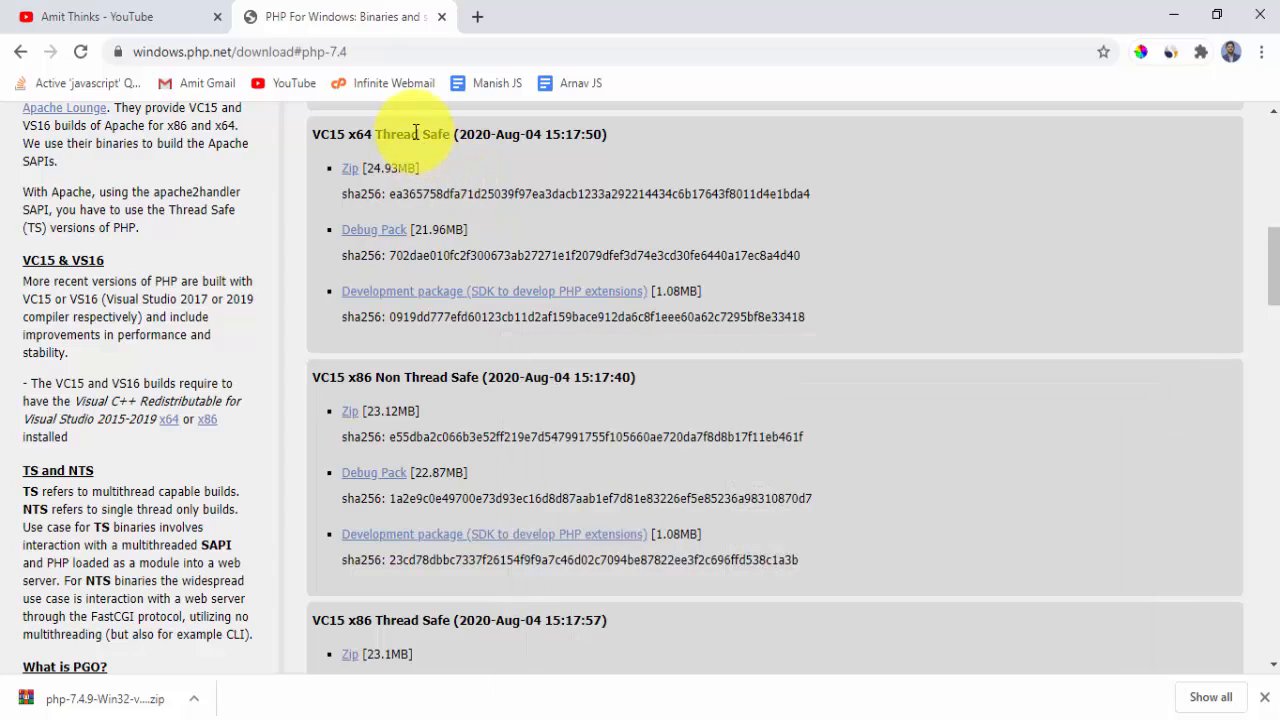
- Highlight the VC15 x64 Thread Safe heading and show the downloaded zip in its folder
triple_click(410, 134)
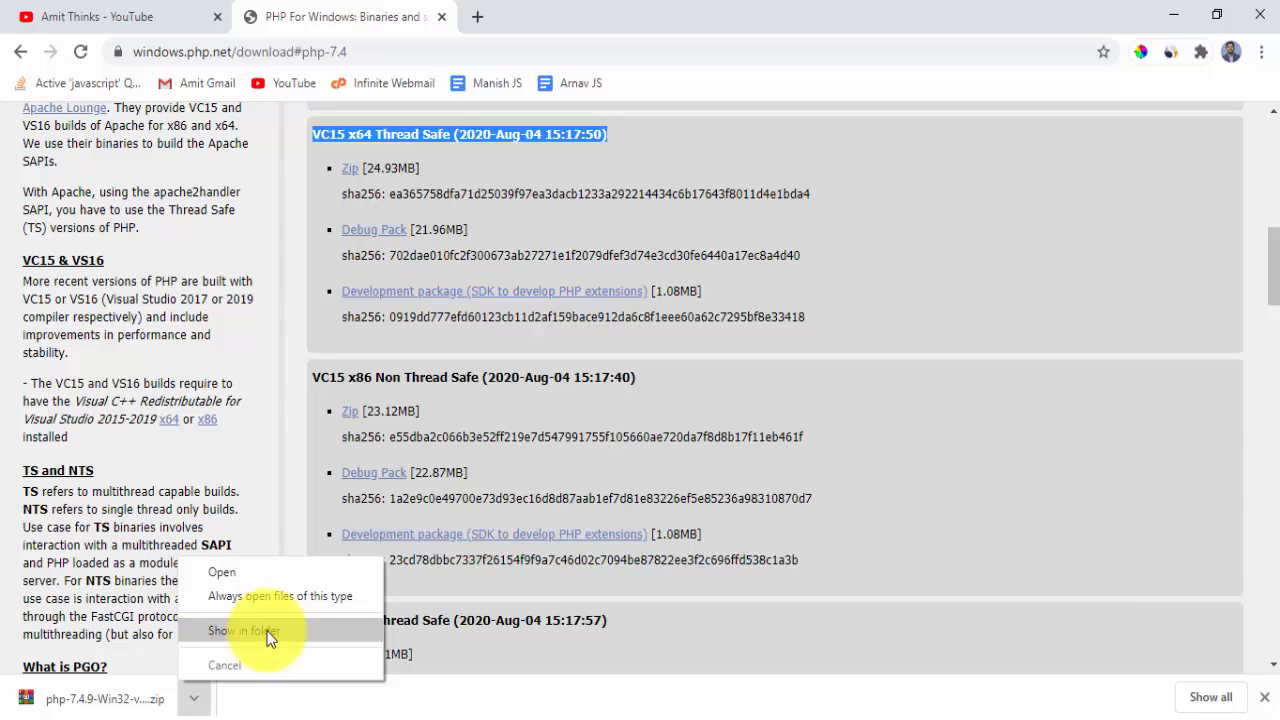
left_click(242, 630)
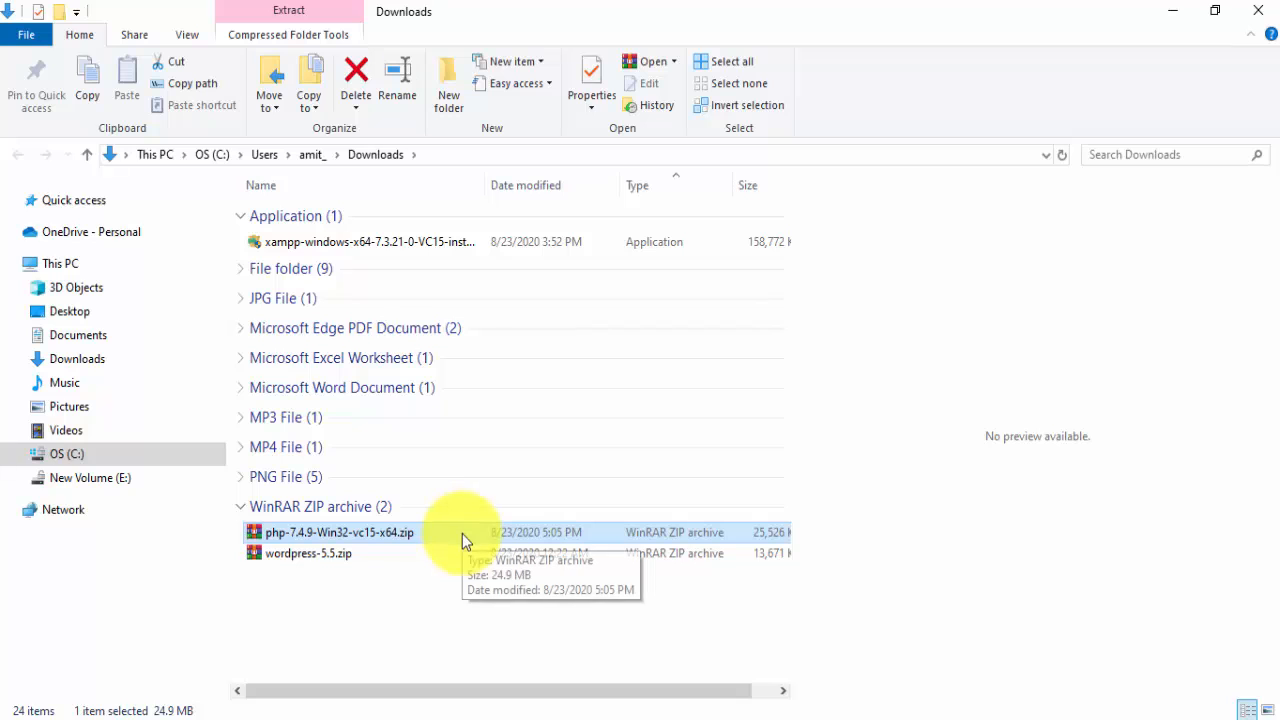
- Copy php-7.4.9-Win32-vc15-x64.zip into C:\Program Files, granting administrator permission
right_click(338, 532)
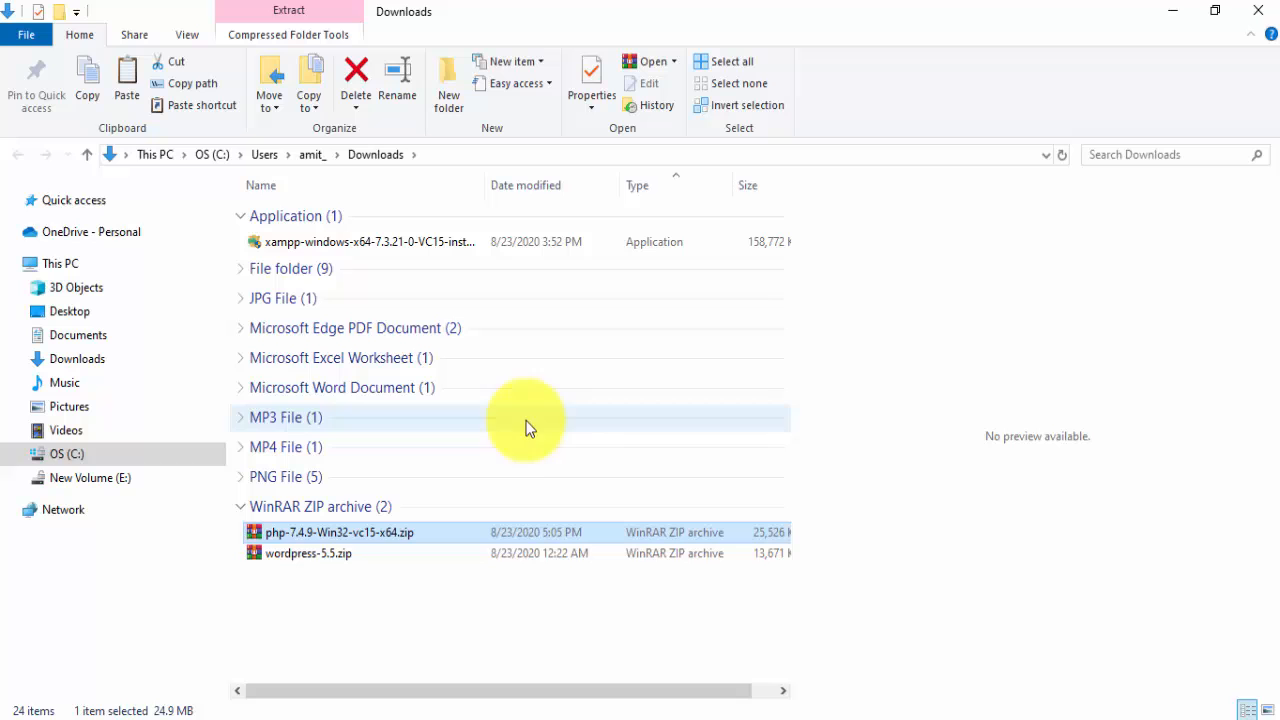
mouse_move(467, 692)
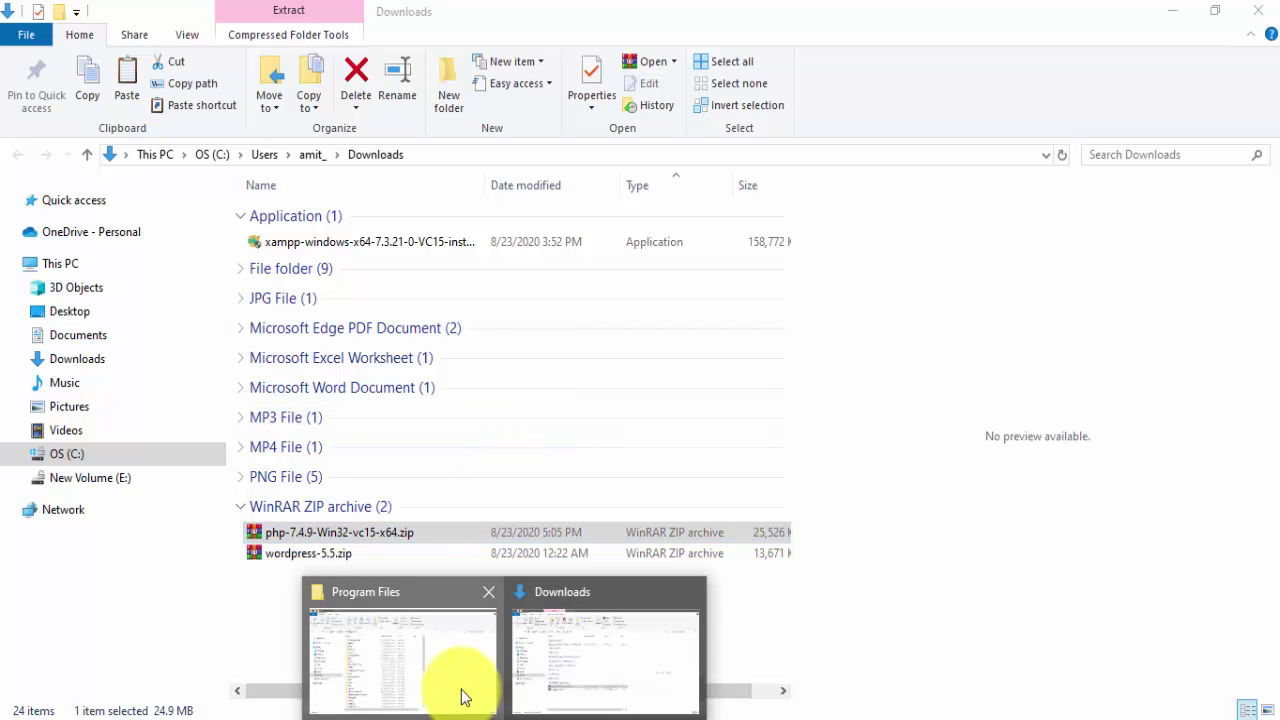
left_click(401, 662)
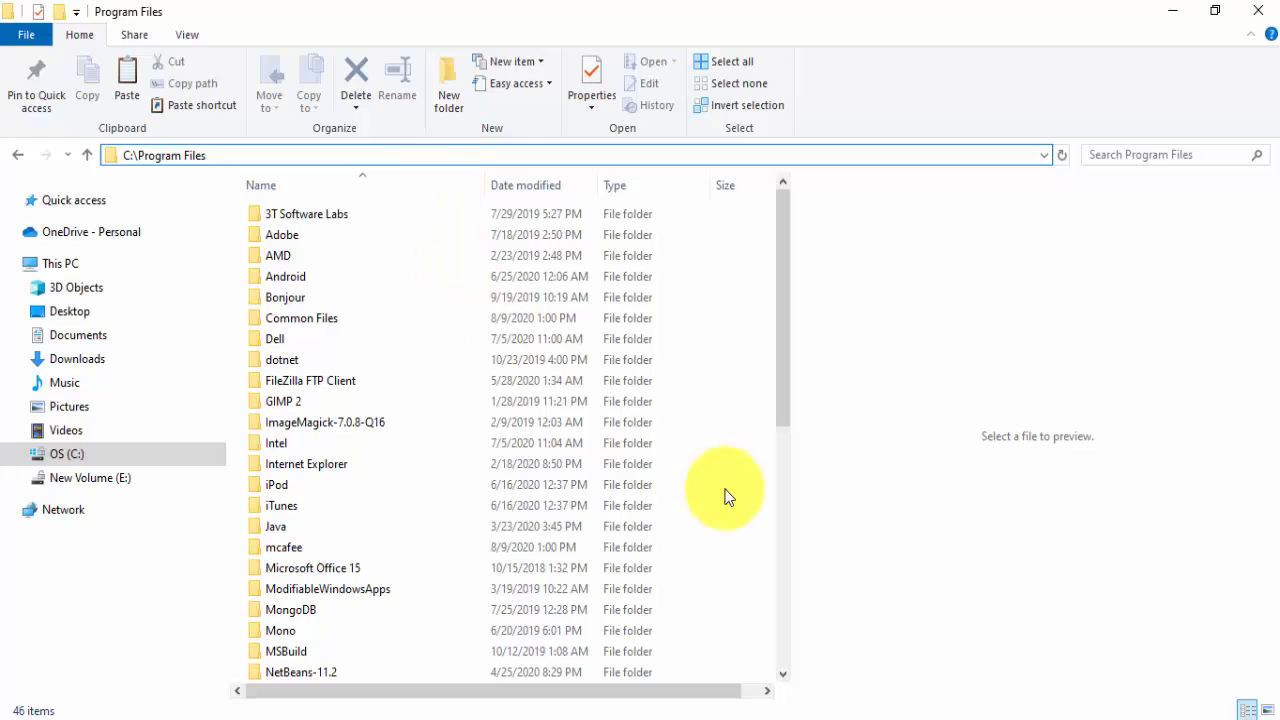
right_click(727, 495)
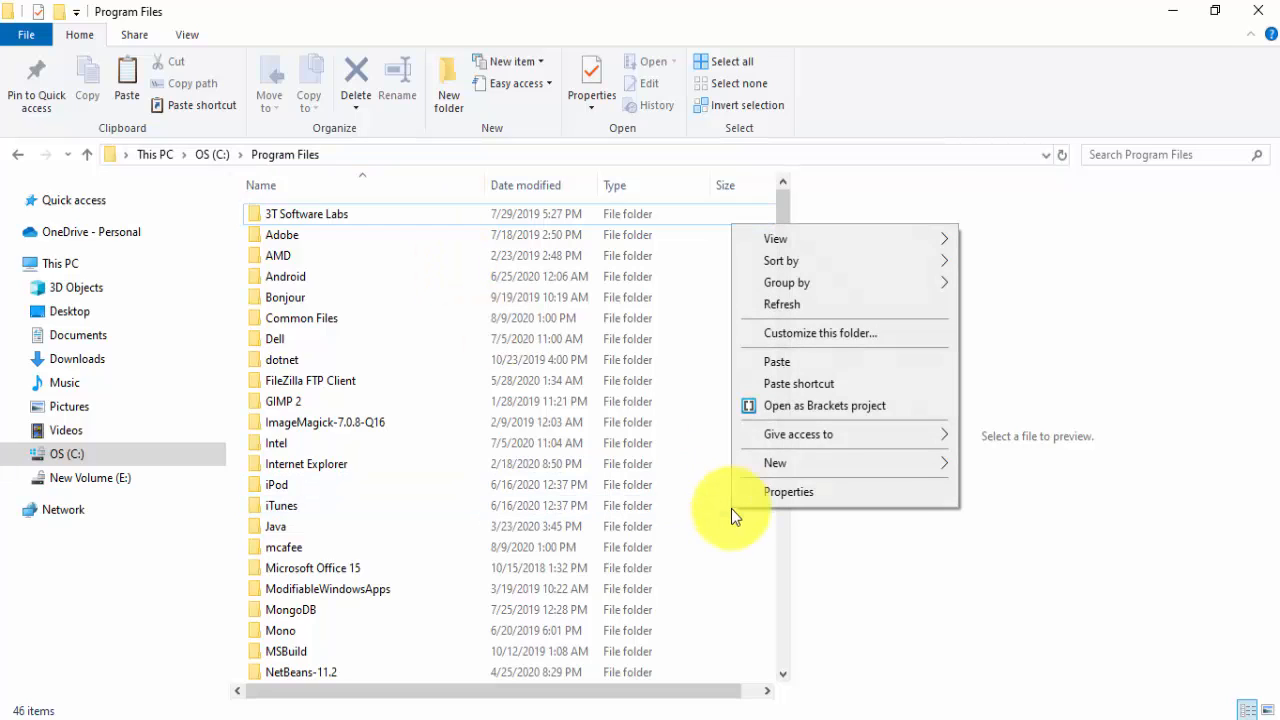
left_click(776, 362)
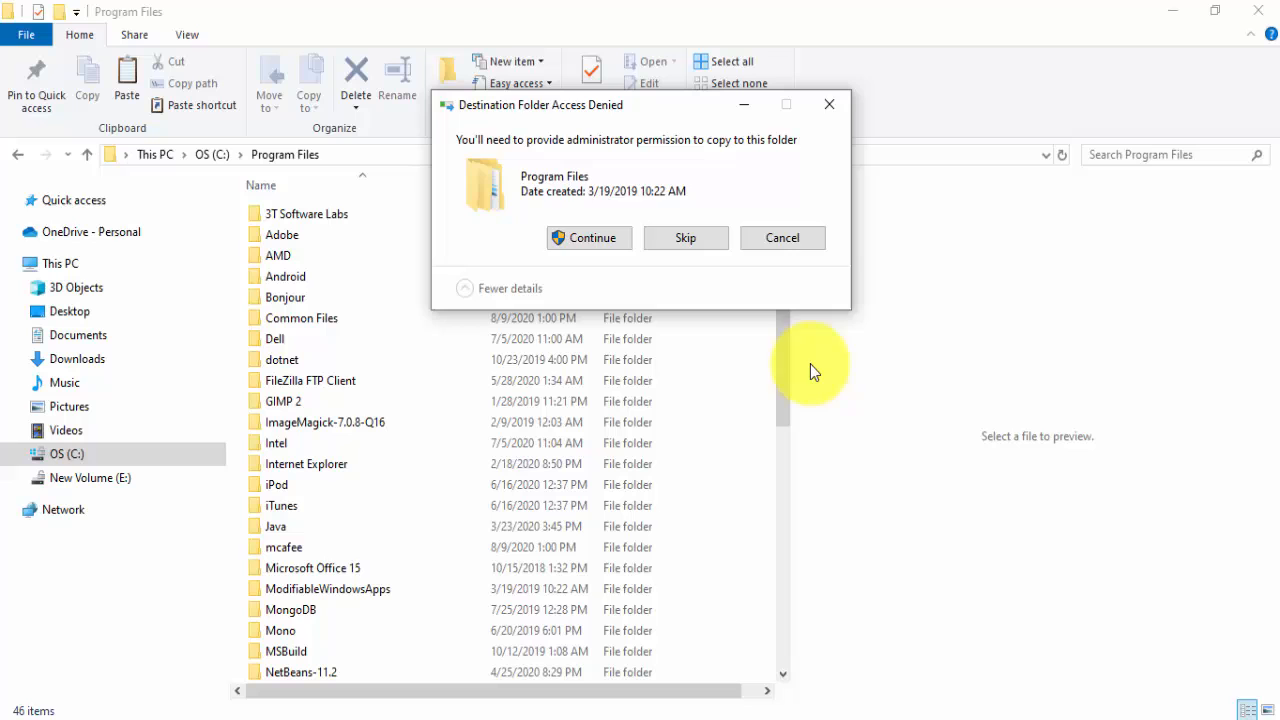
left_click(588, 237)
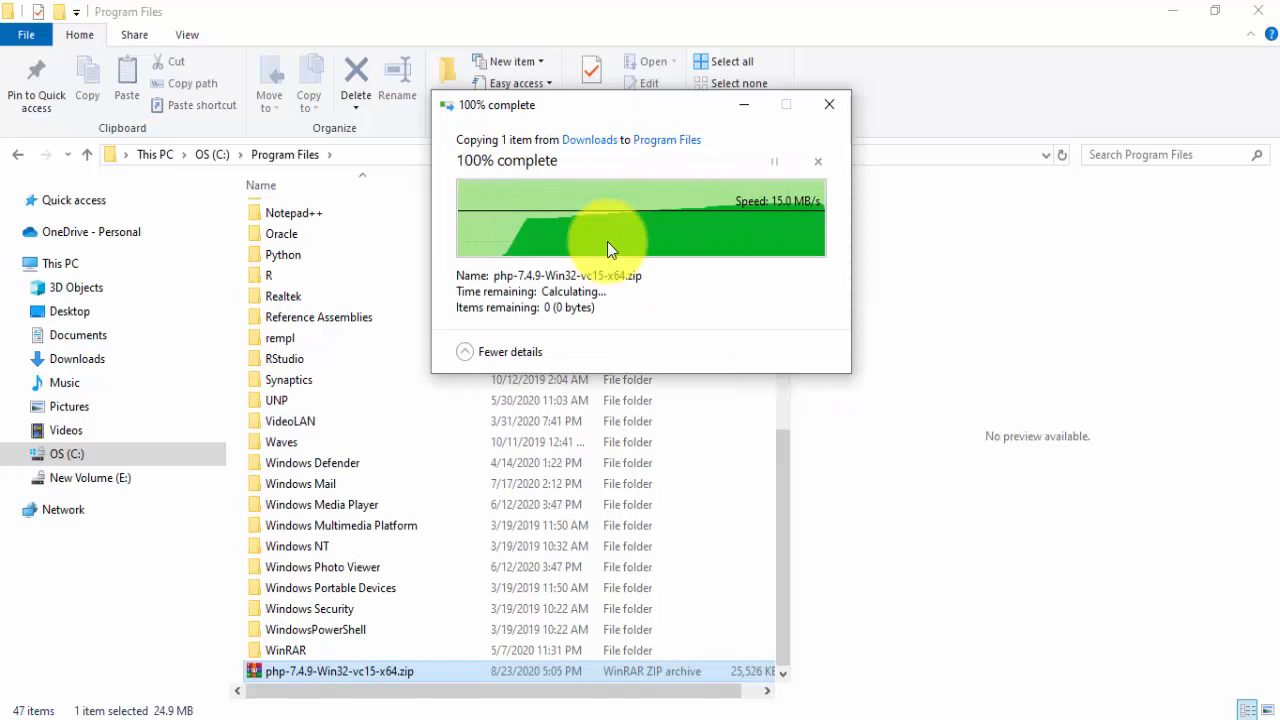
left_click(829, 104)
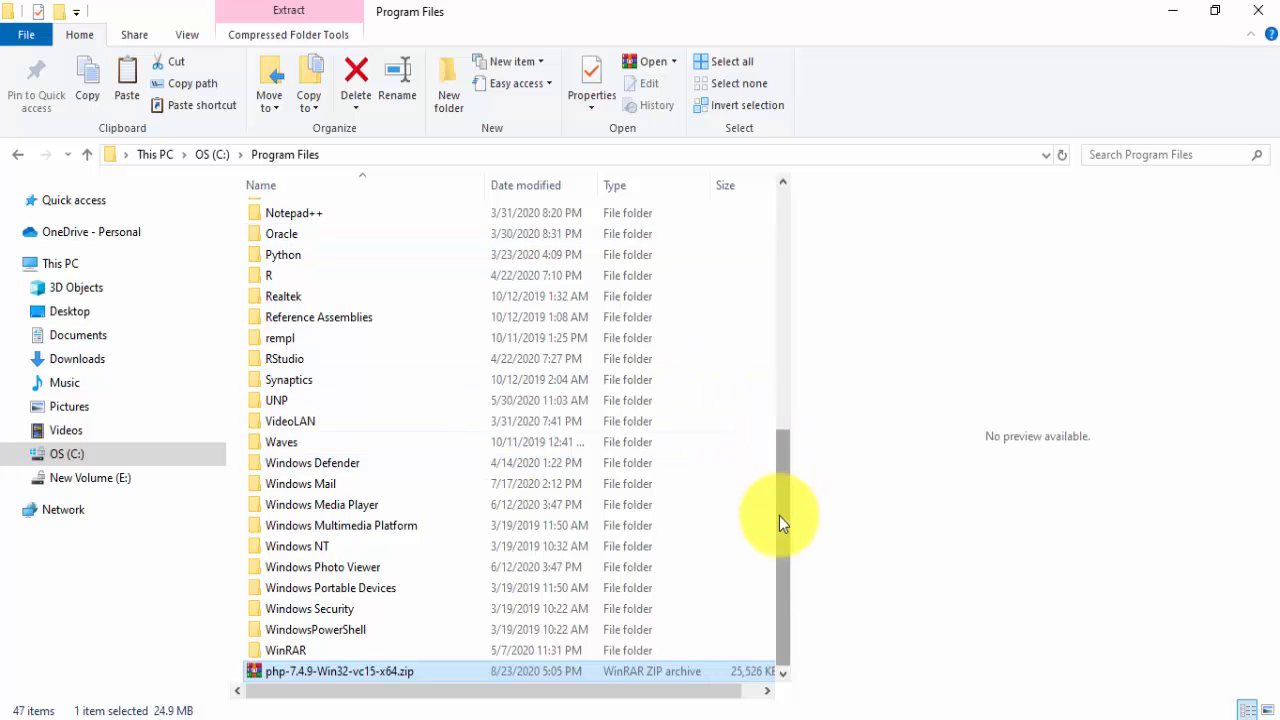
- Extract the zip to a php-7.4.9-Win32-vc15-x64 folder and scroll to it
right_click(338, 671)
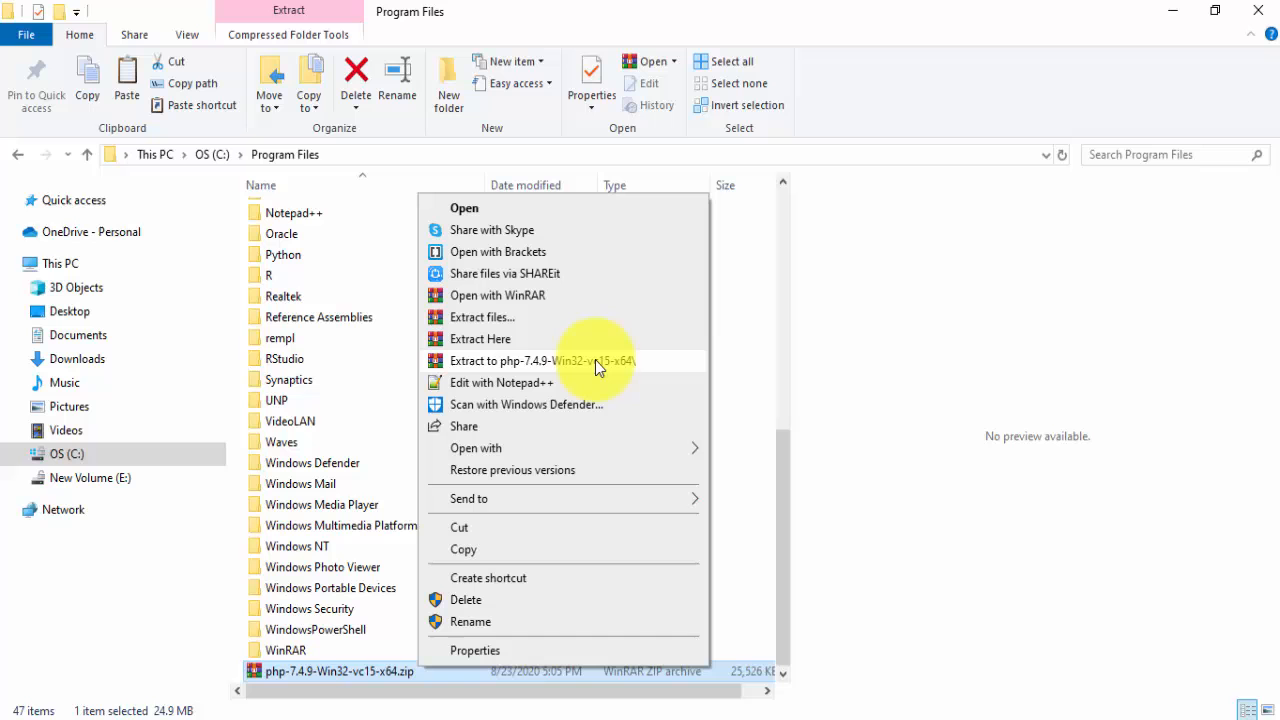
left_click(531, 360)
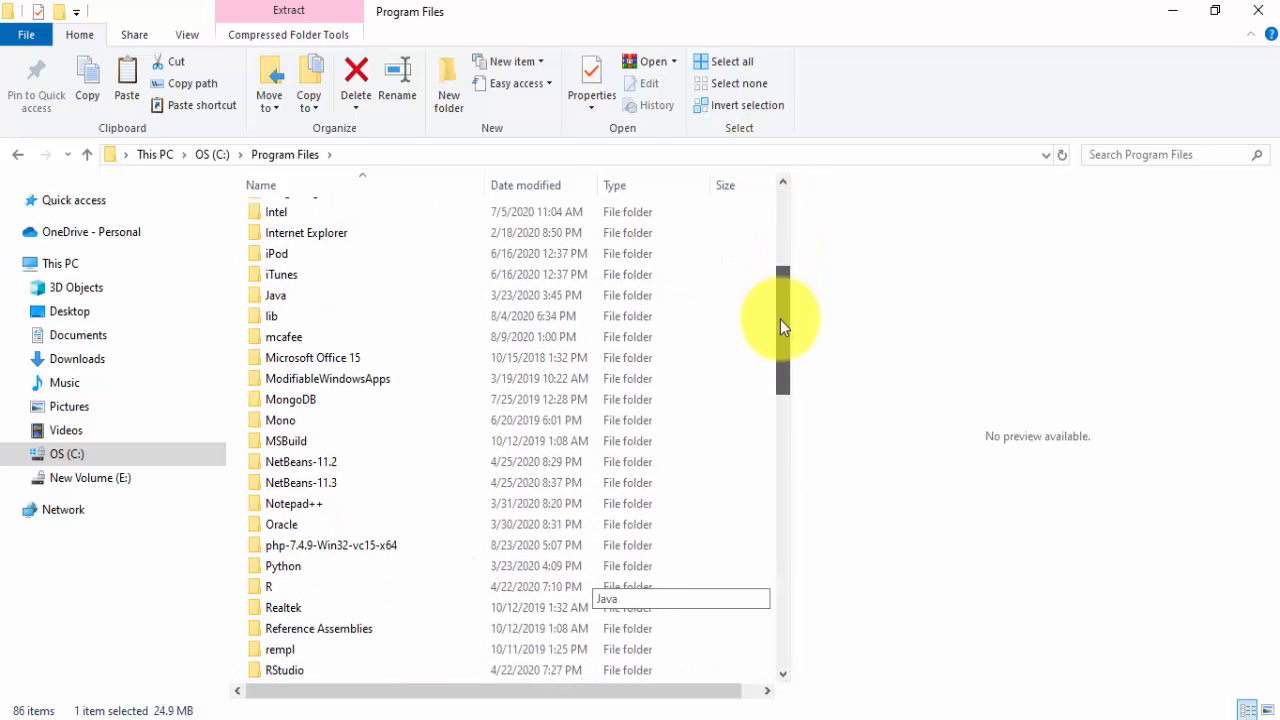
scroll("down", 3)
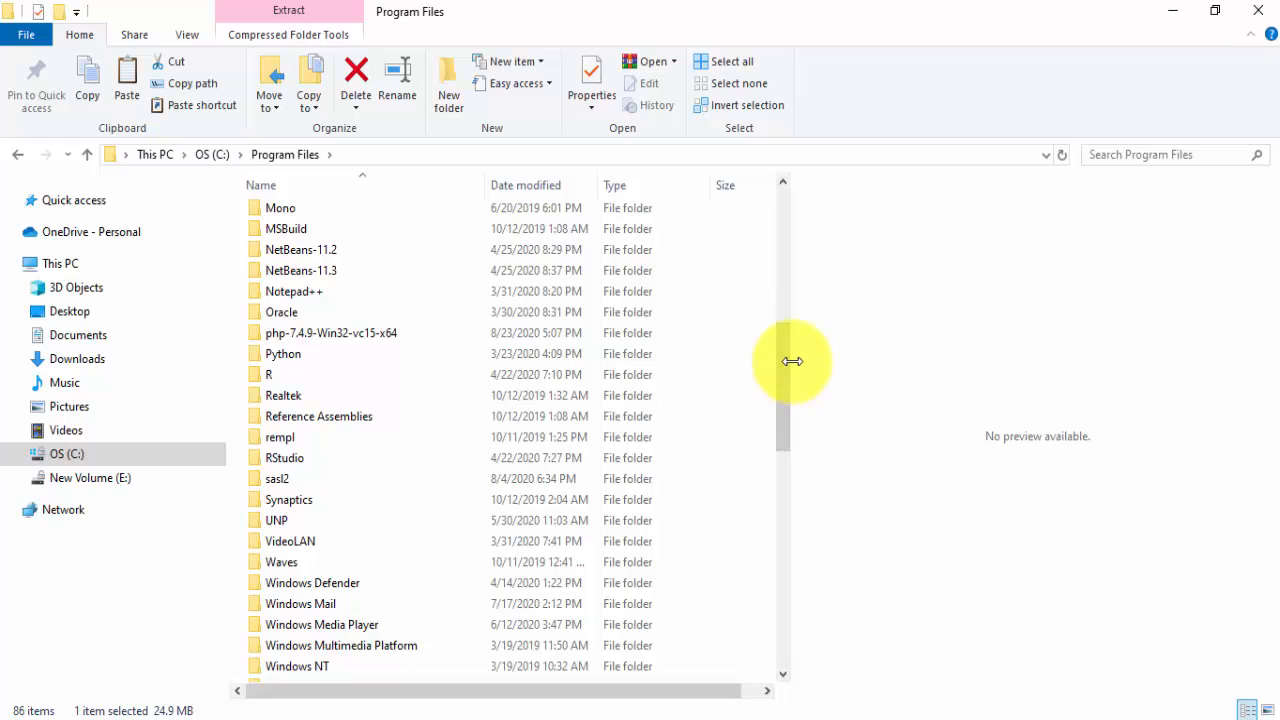
mouse_move(367, 342)
type("php-7.4.9")
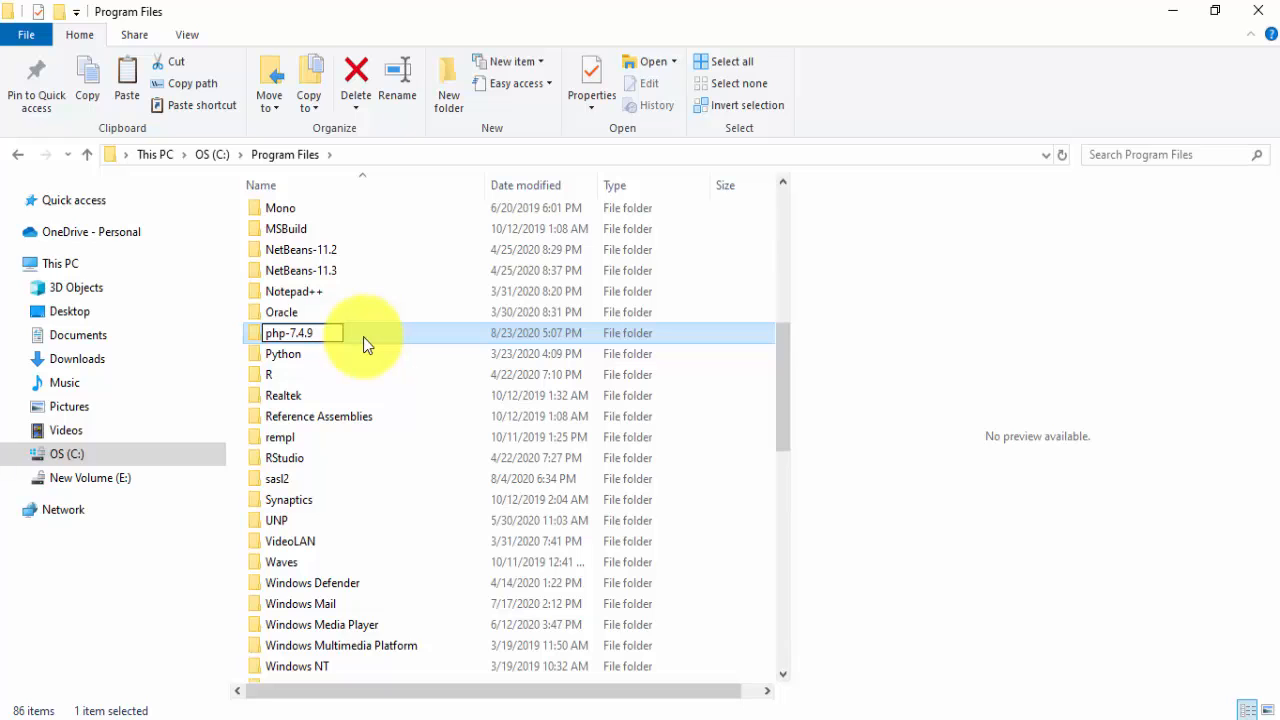
- Confirm the php-7.4.9 folder name with admin permission and open the folder
key("Enter")
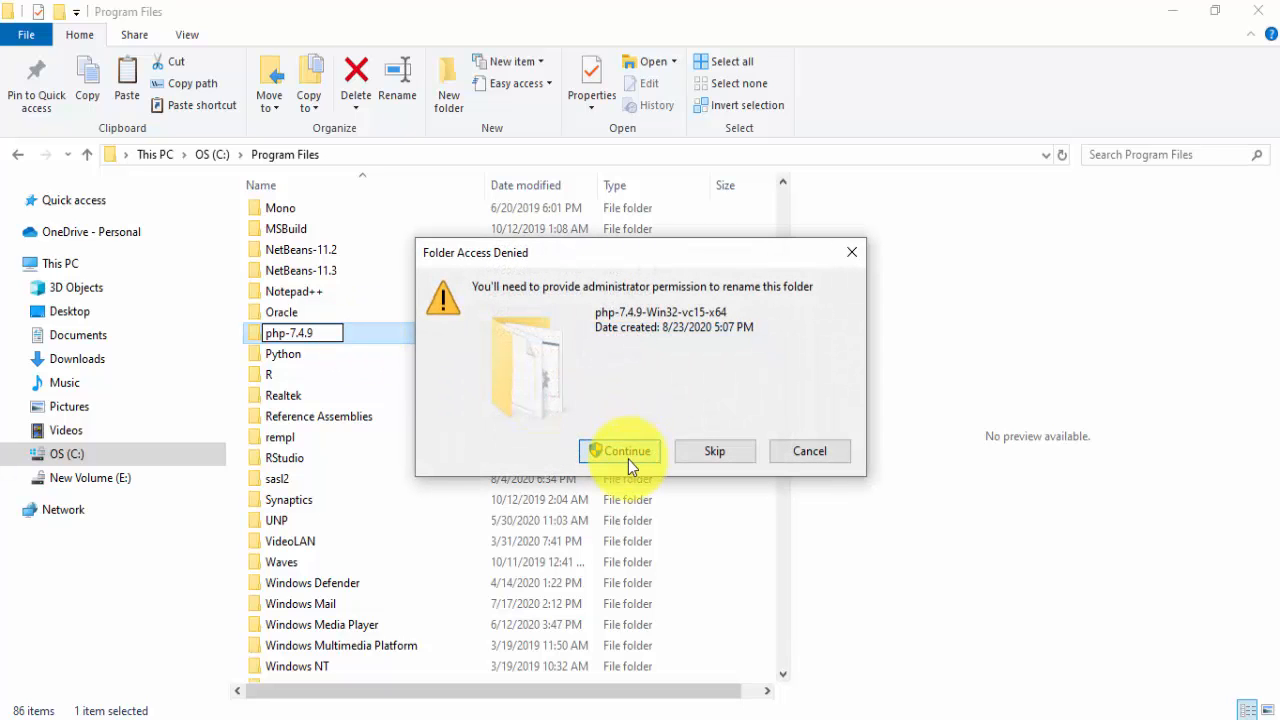
left_click(620, 451)
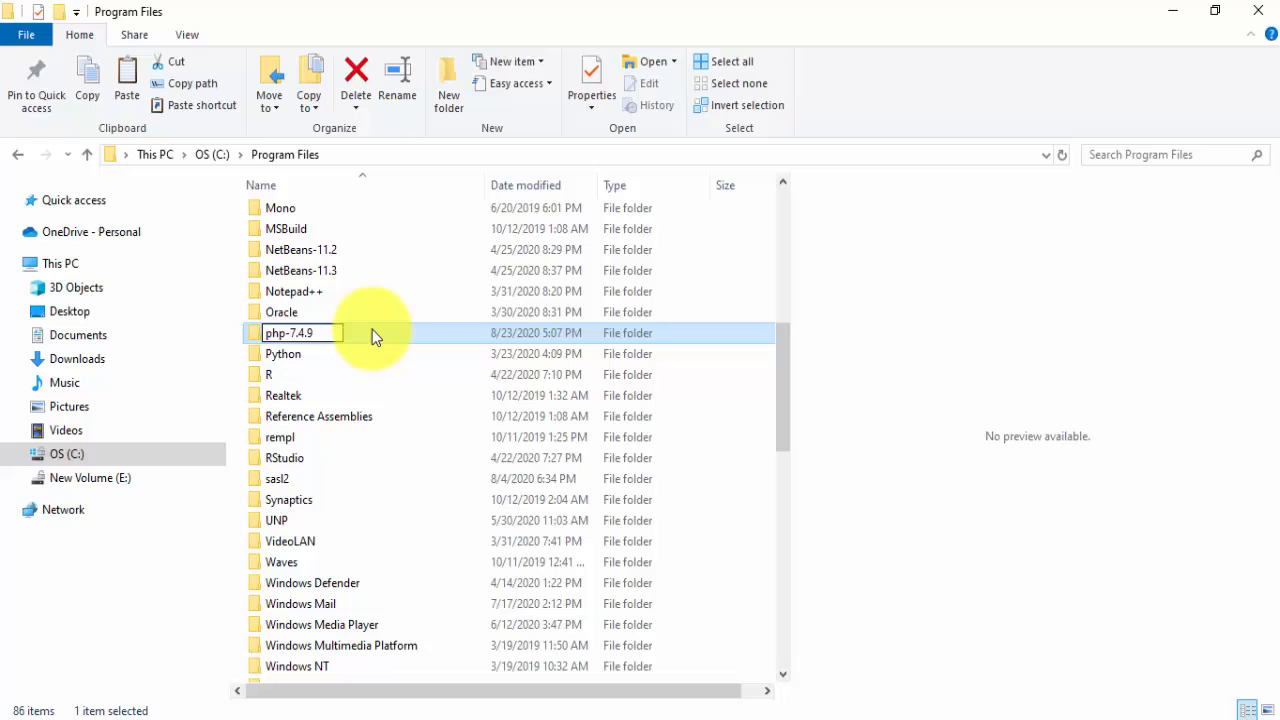
double_click(289, 332)
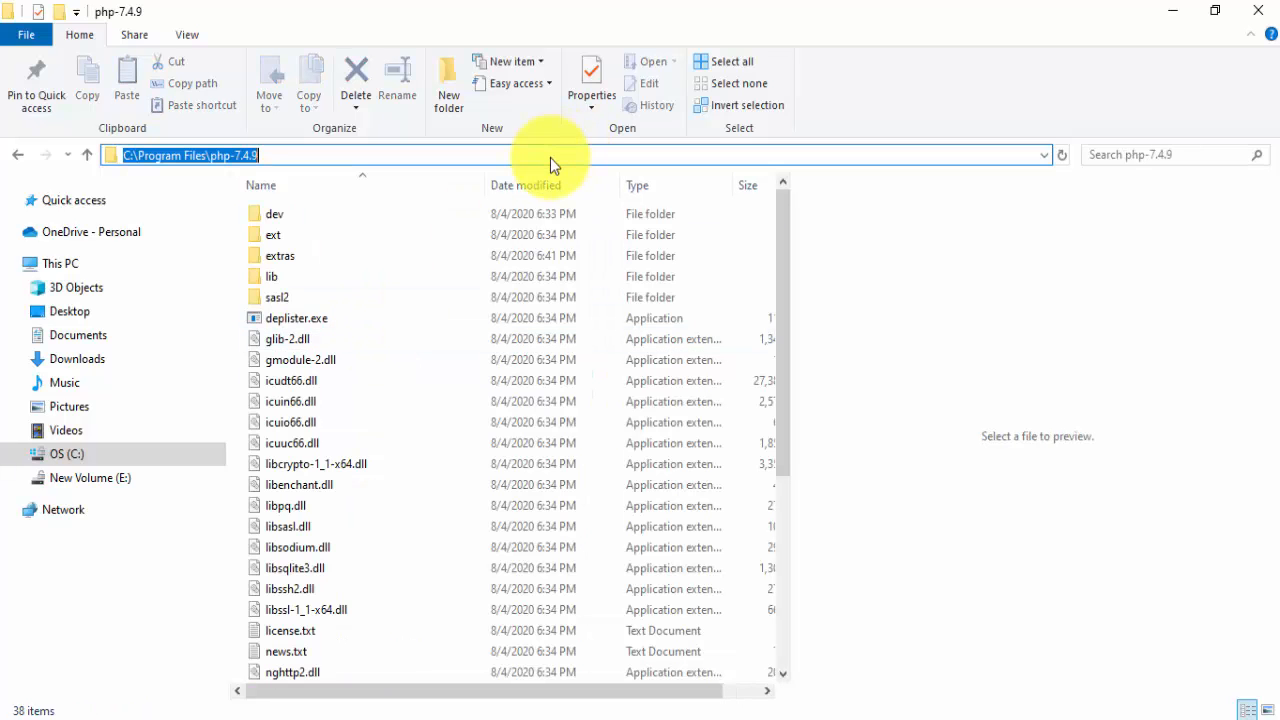
mouse_move(888, 550)
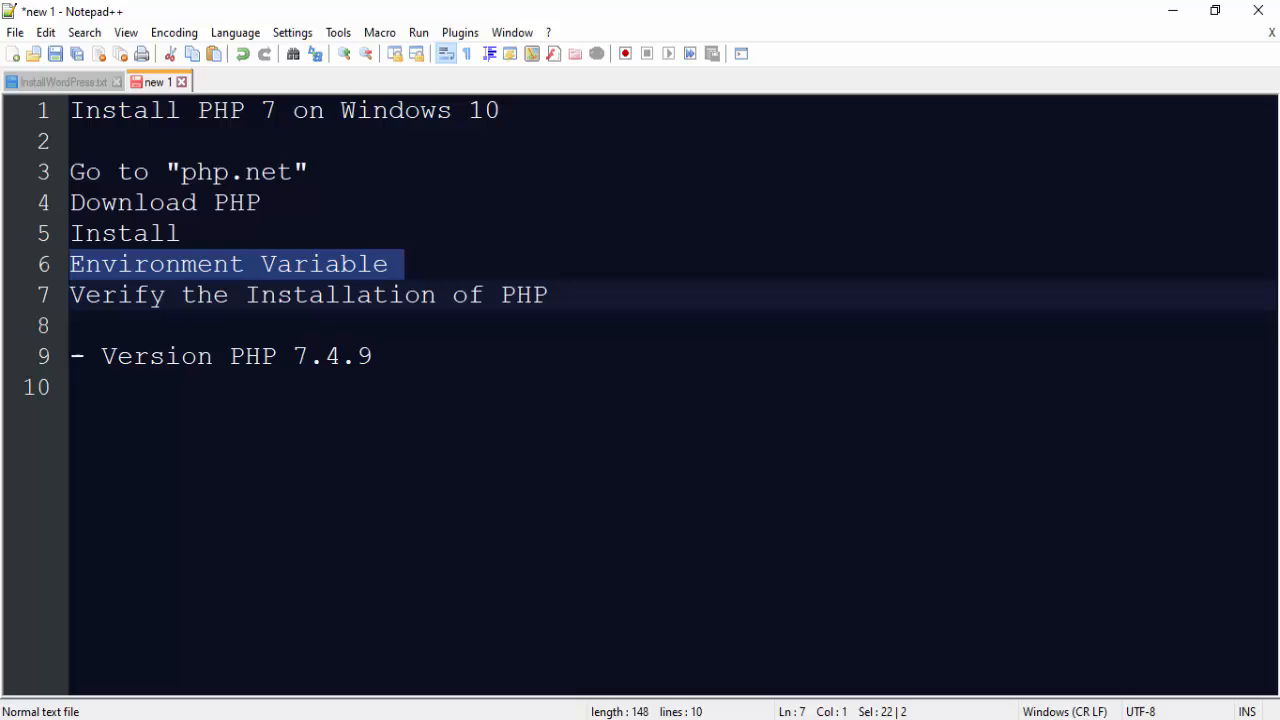
- Search 'env' from Start, open system environment variable settings, then Environment Variables
key("Super")
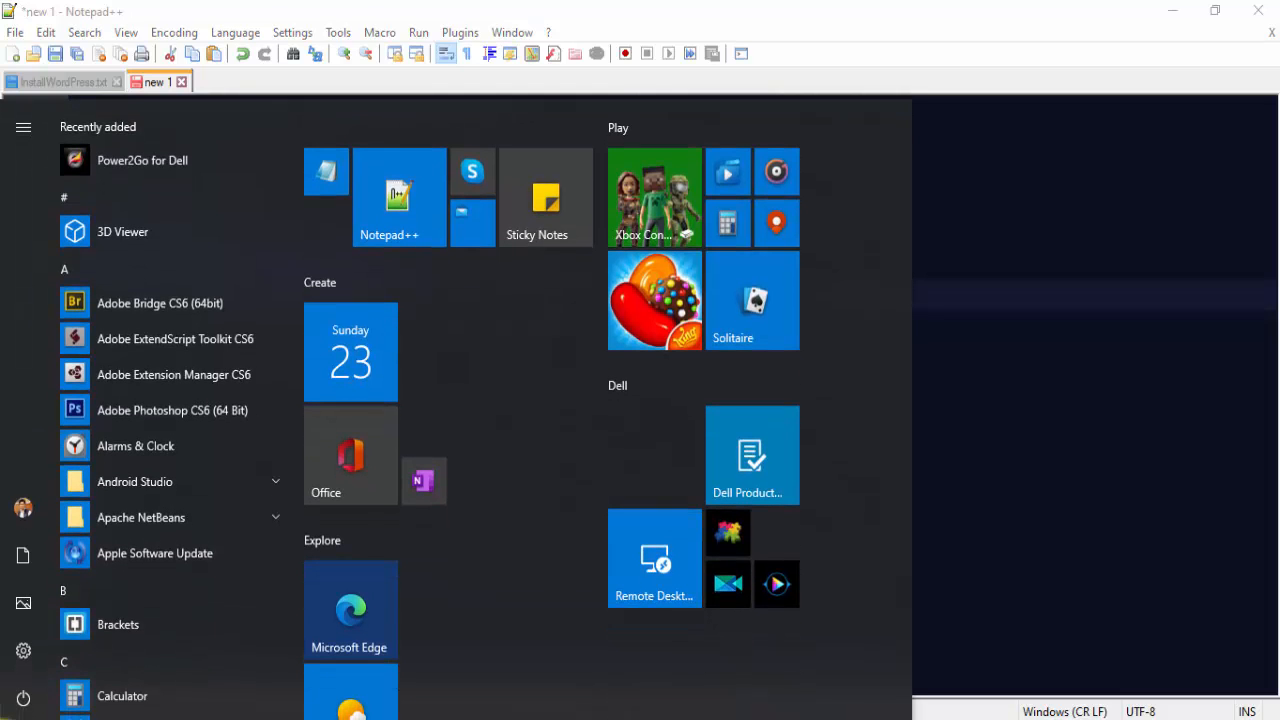
type("environment va")
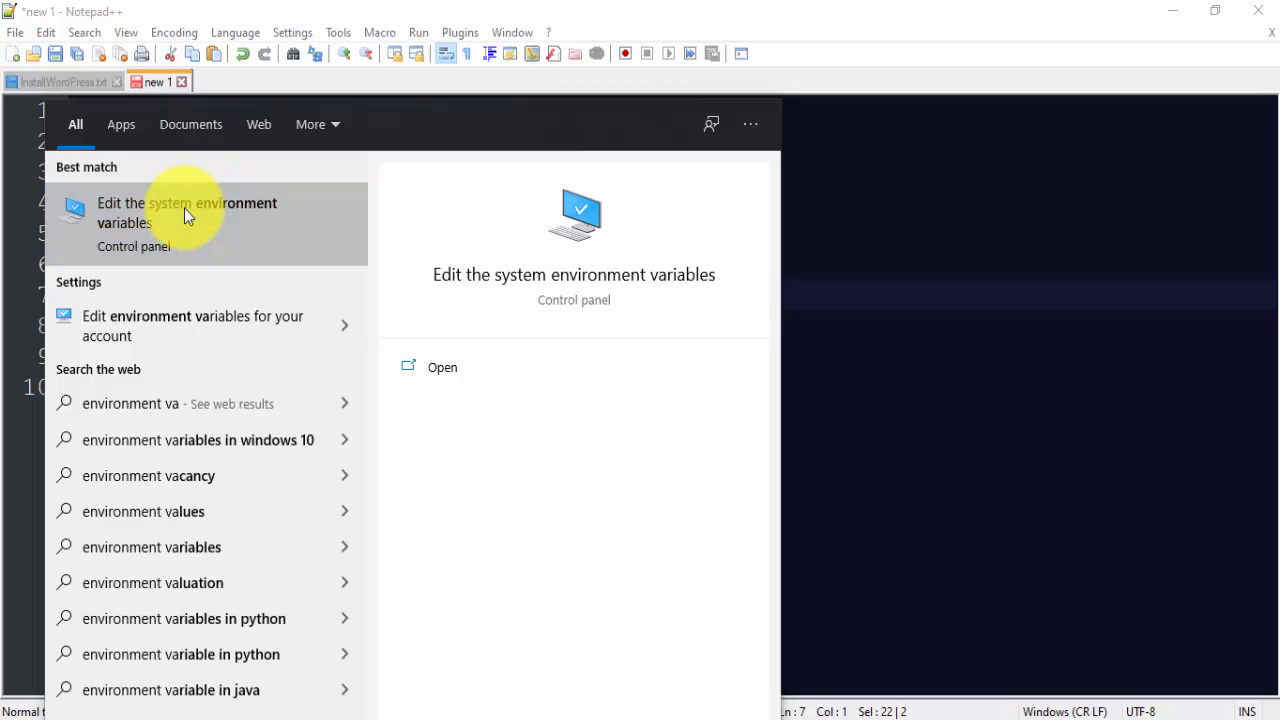
left_click(187, 212)
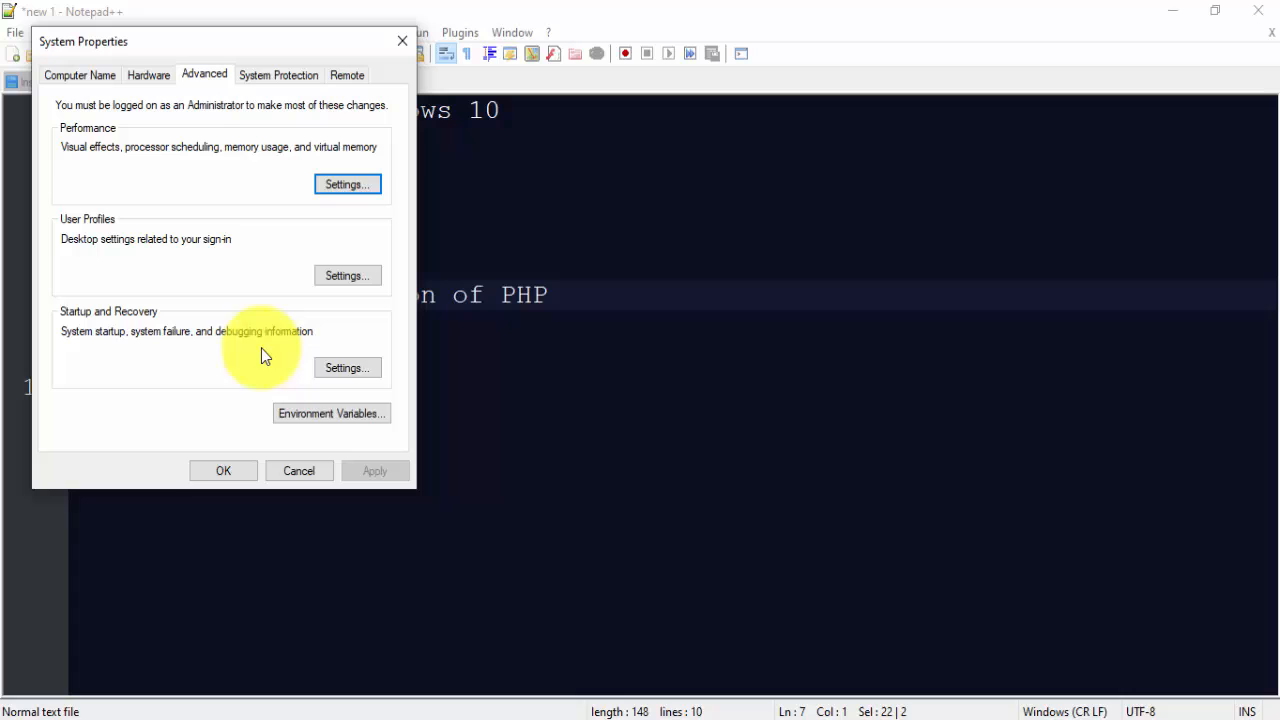
left_click(331, 413)
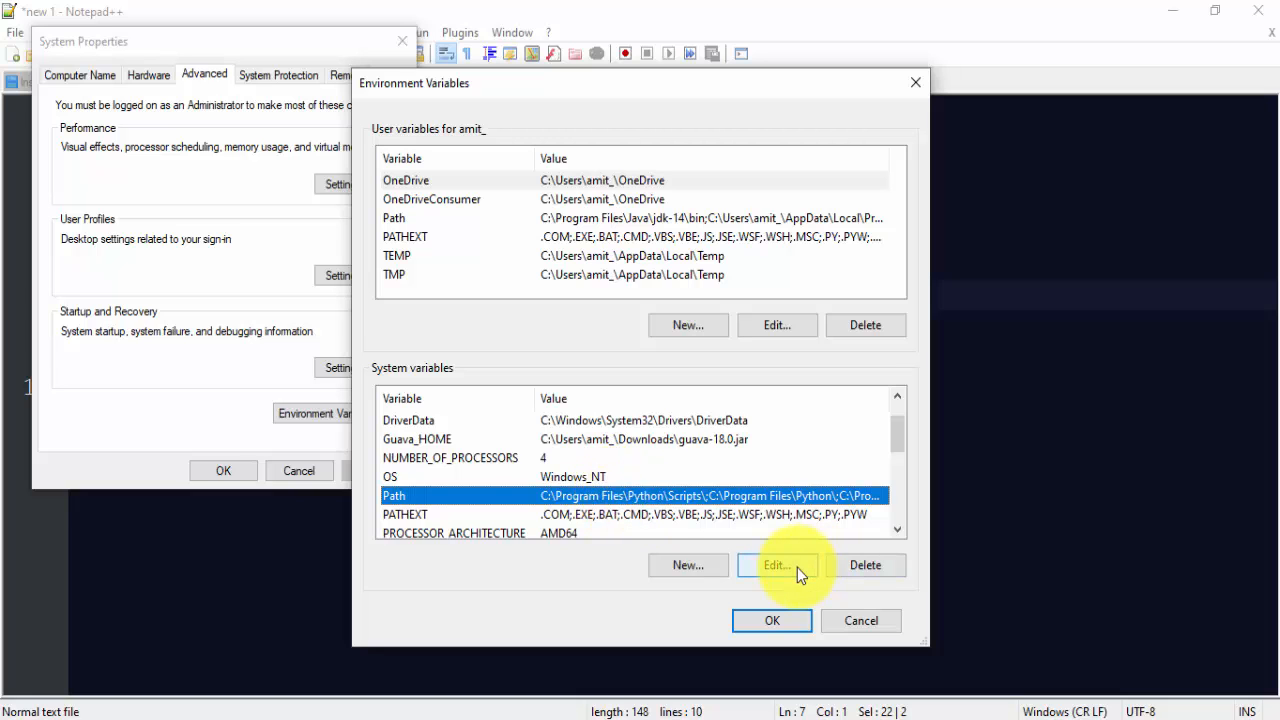
- Add C:\Program Files\php-7.4.9 as a new Path entry and confirm all three dialogs with OK
left_click(777, 565)
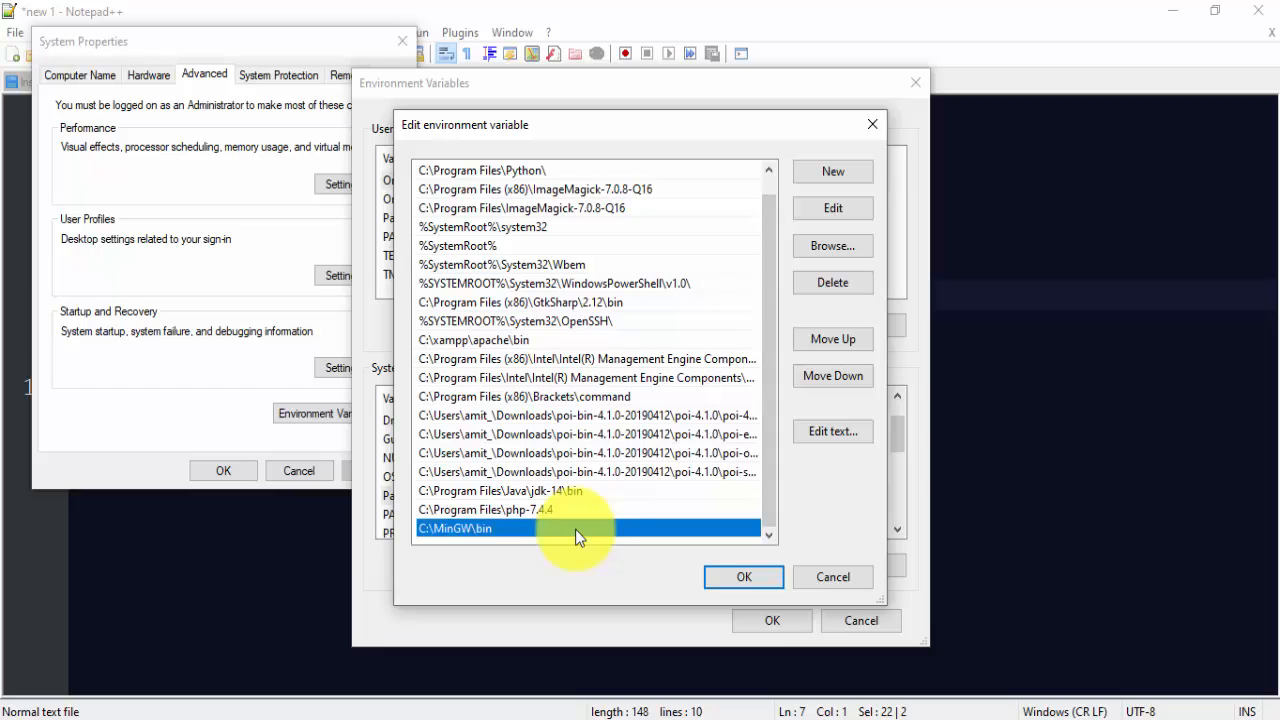
left_click(832, 171)
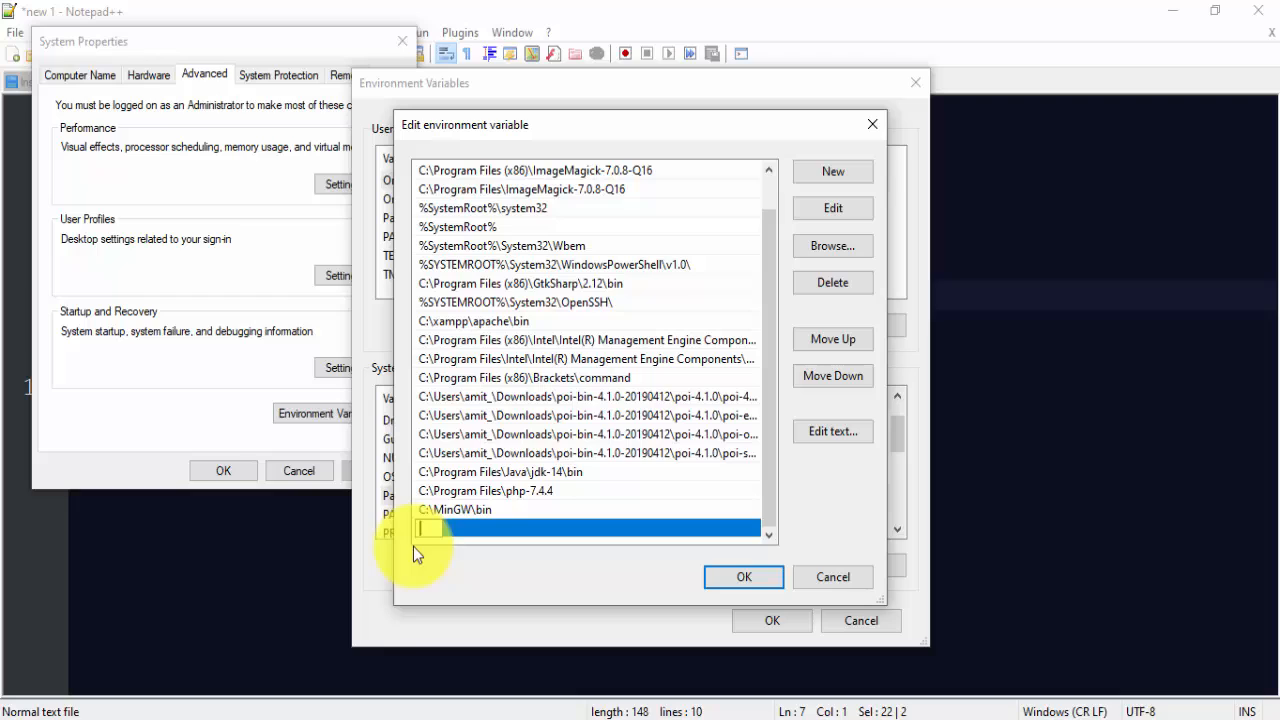
type("C:\\Program Files\\php-7.4.9")
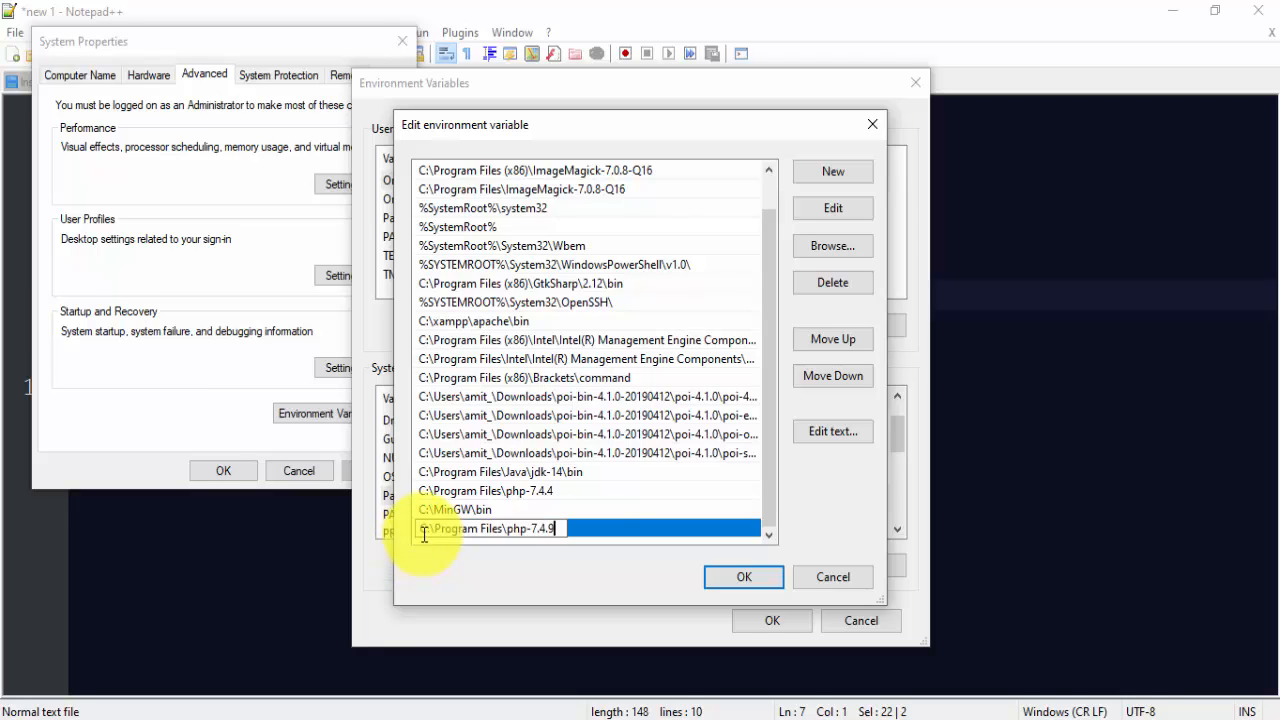
left_click(598, 528)
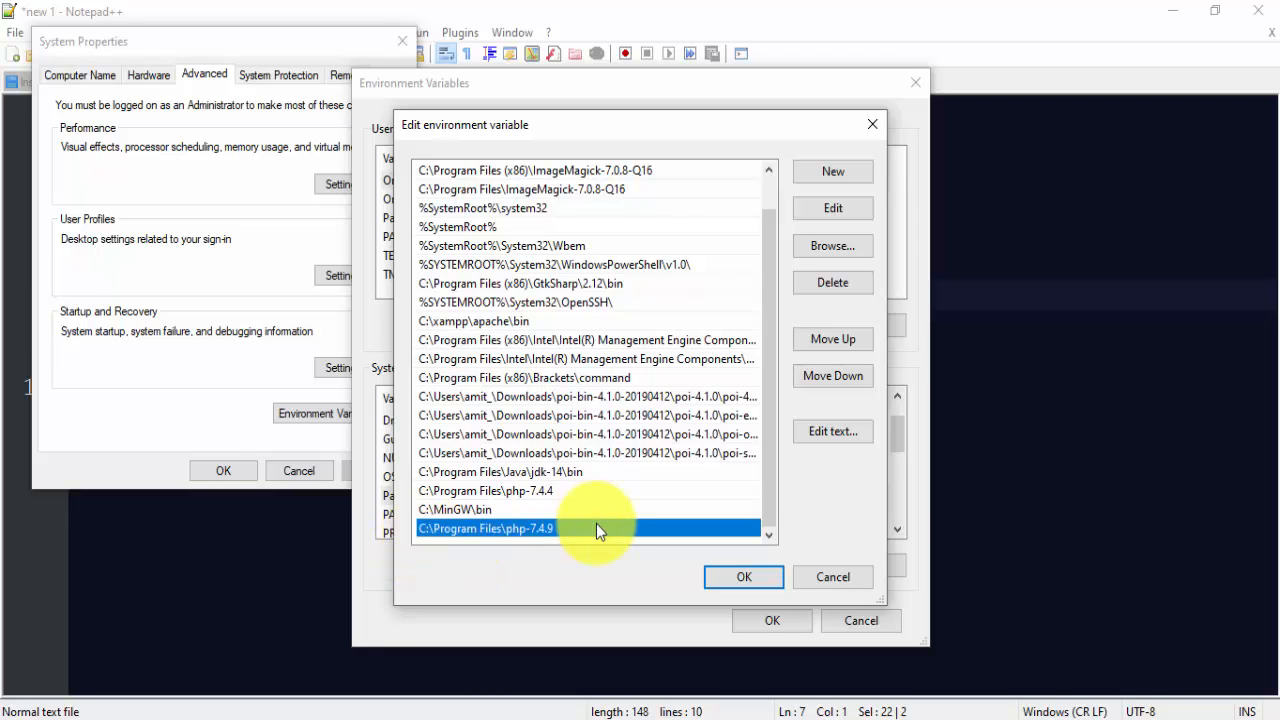
left_click(743, 577)
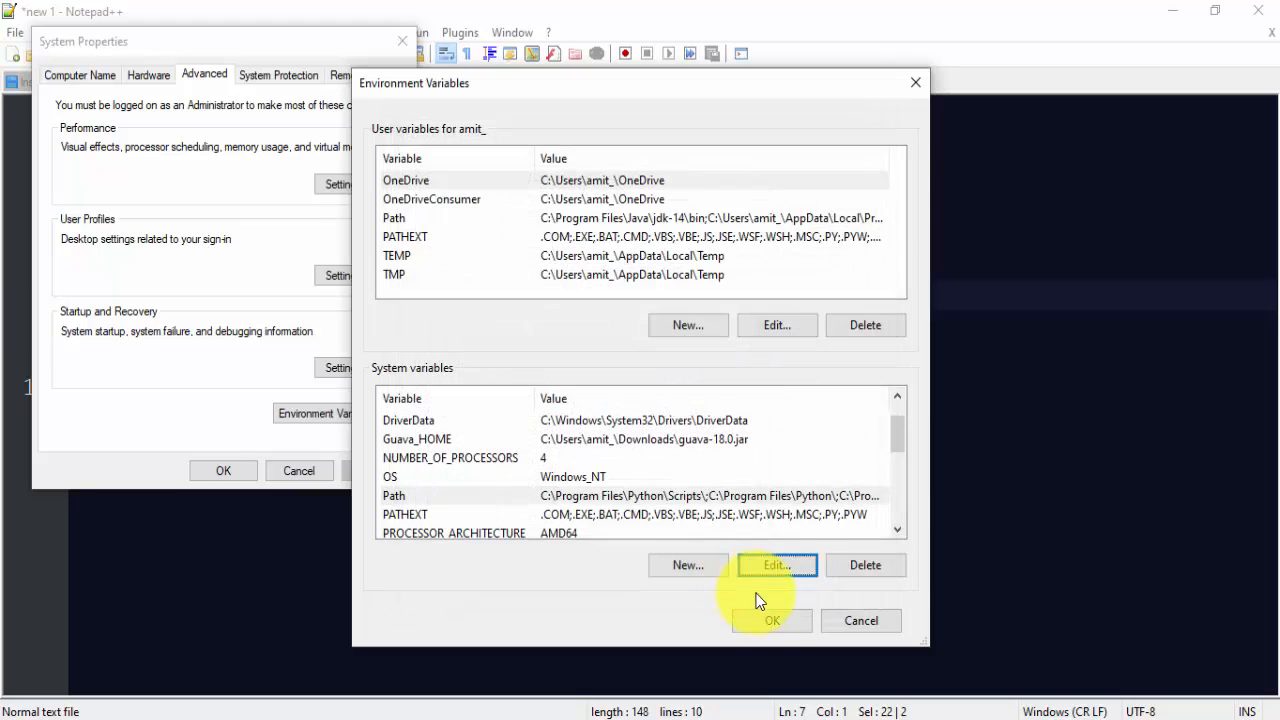
left_click(771, 620)
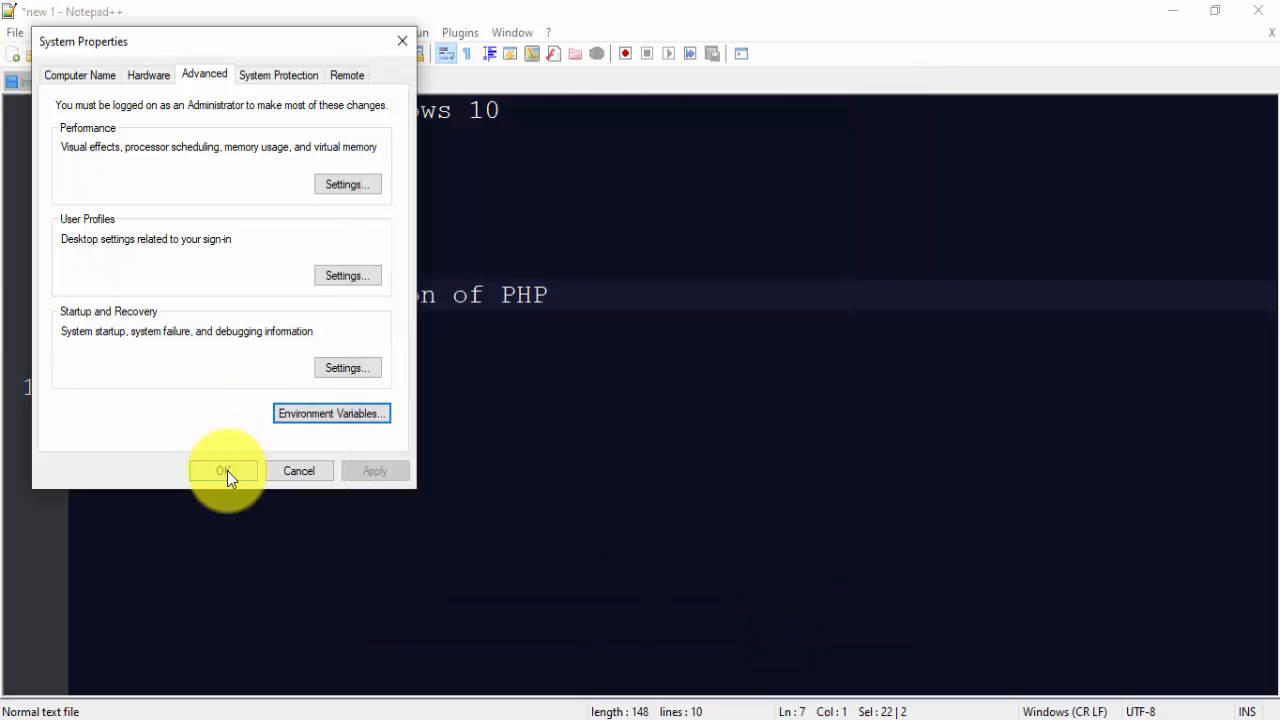
left_click(222, 471)
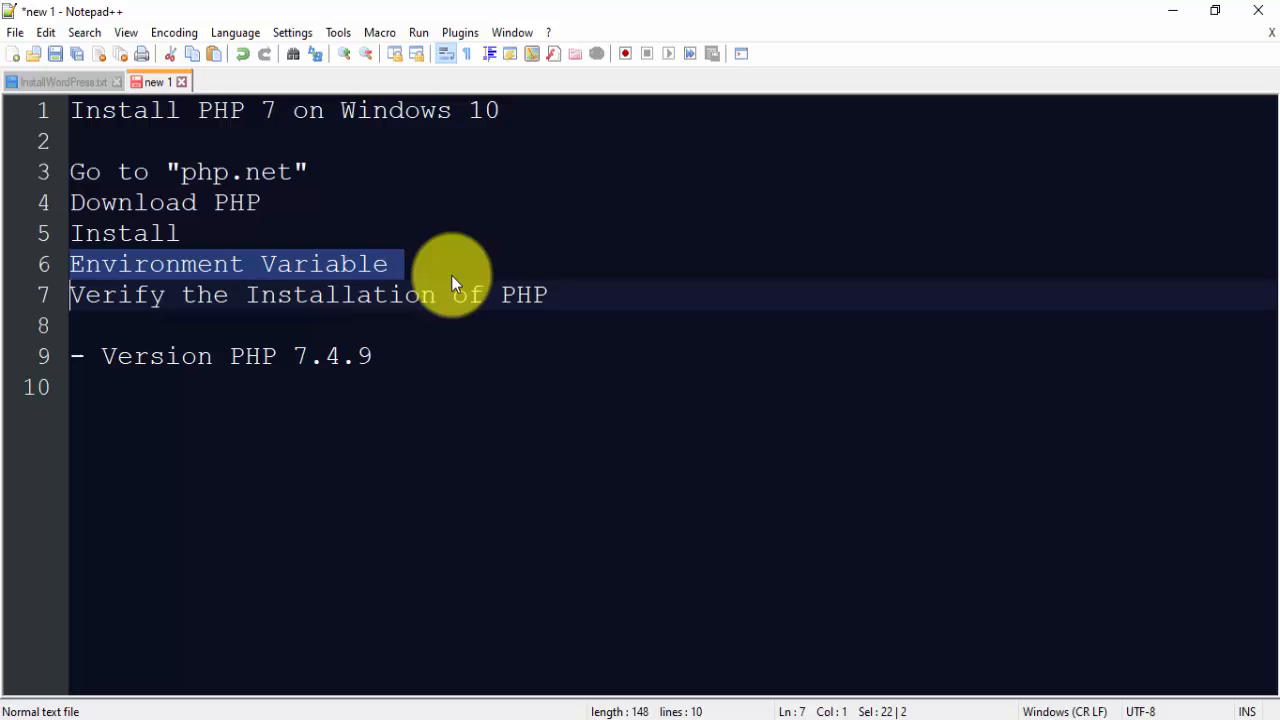
- Add the note line '- Path: C:\Program Files\php-7.4.9' after the version line
left_click(428, 325)
type("- Pa")
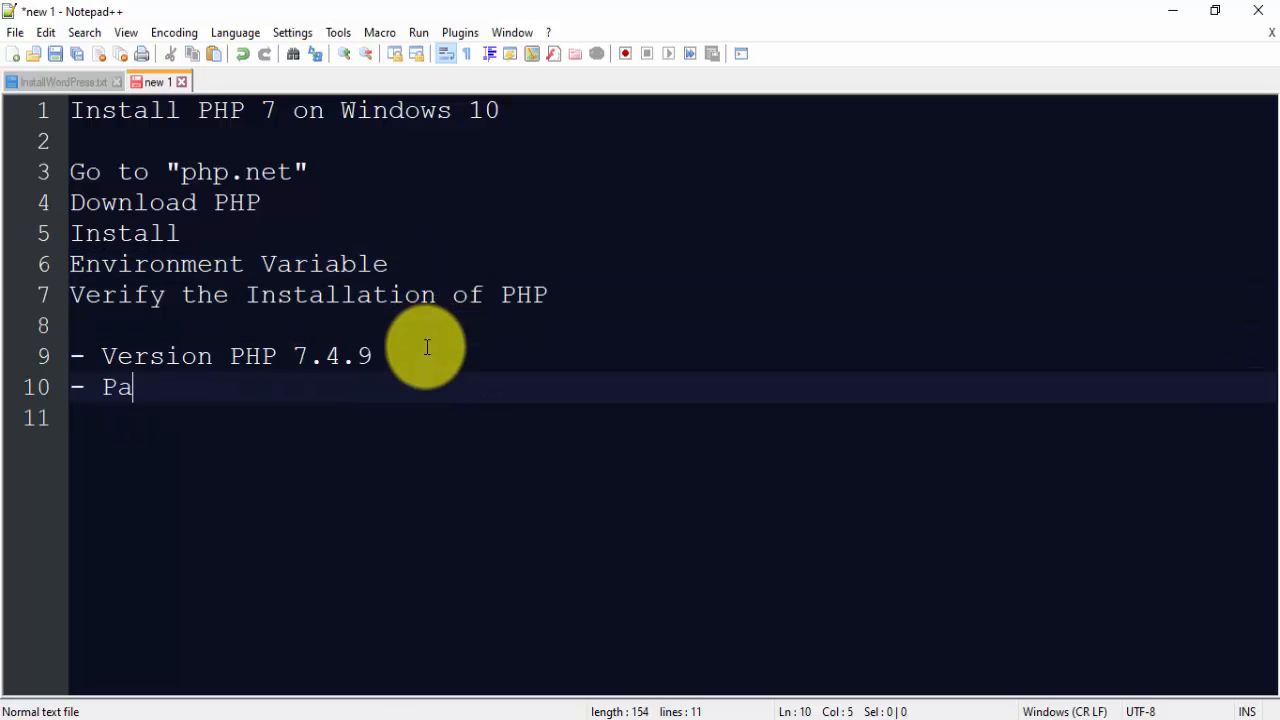
type("th: C:\\Program Files\\php-7.4.9")
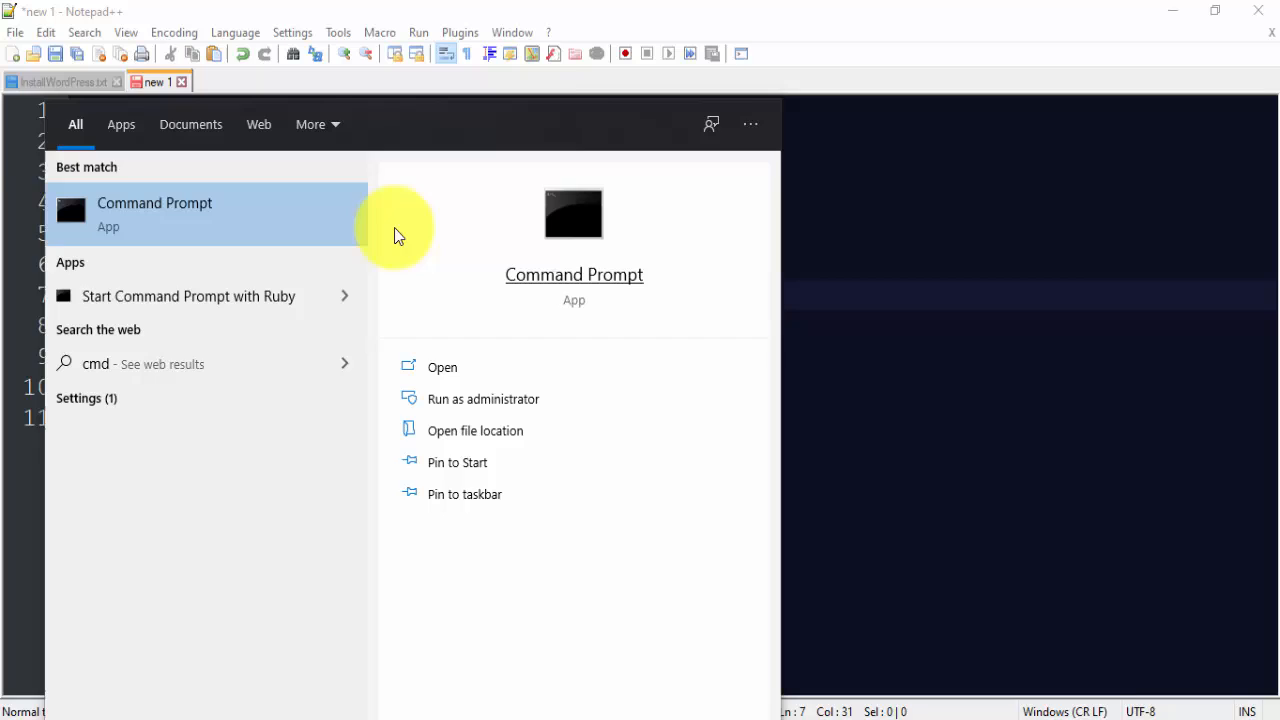
- Launch Command Prompt as administrator and enlarge its console font to size 20
left_click(483, 399)
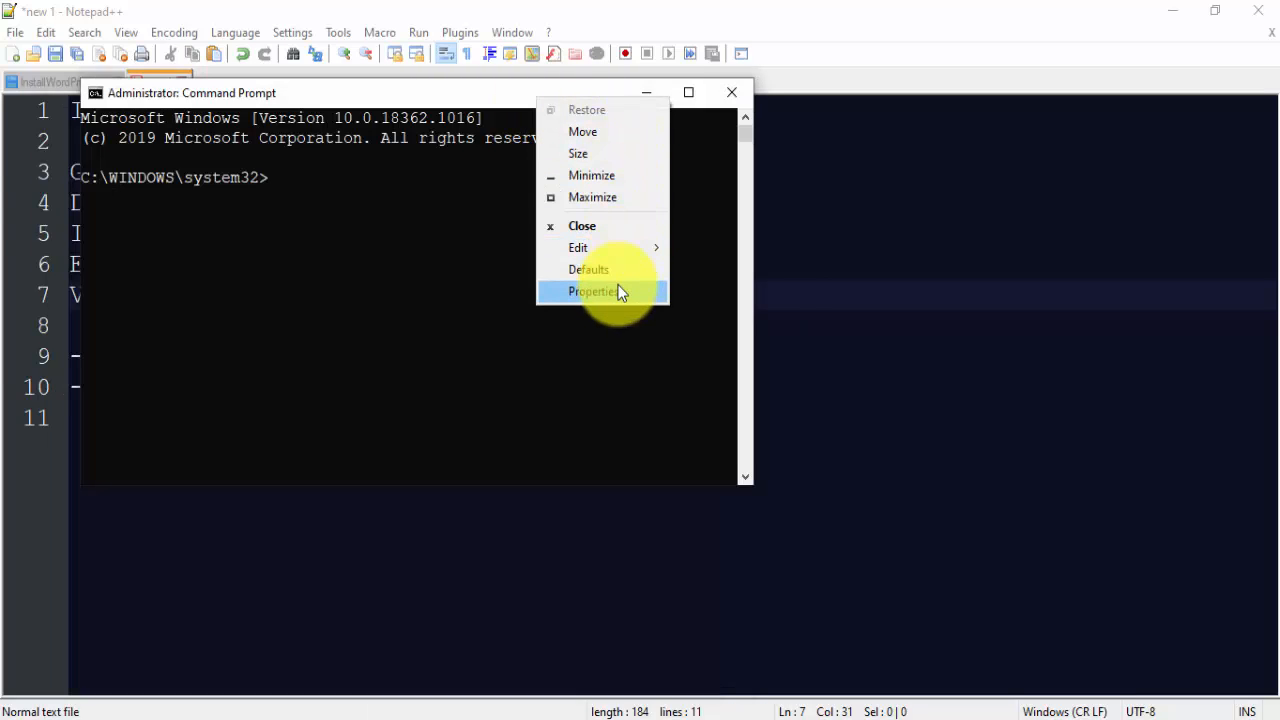
left_click(593, 291)
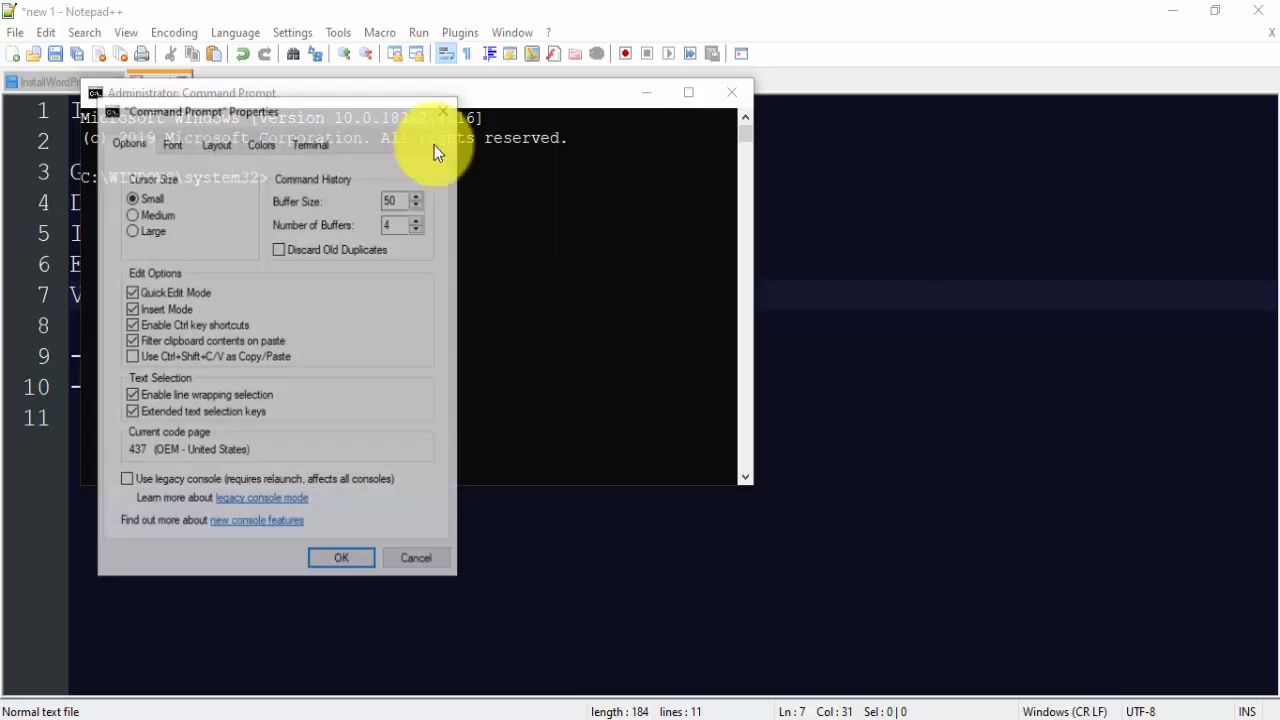
left_click(172, 142)
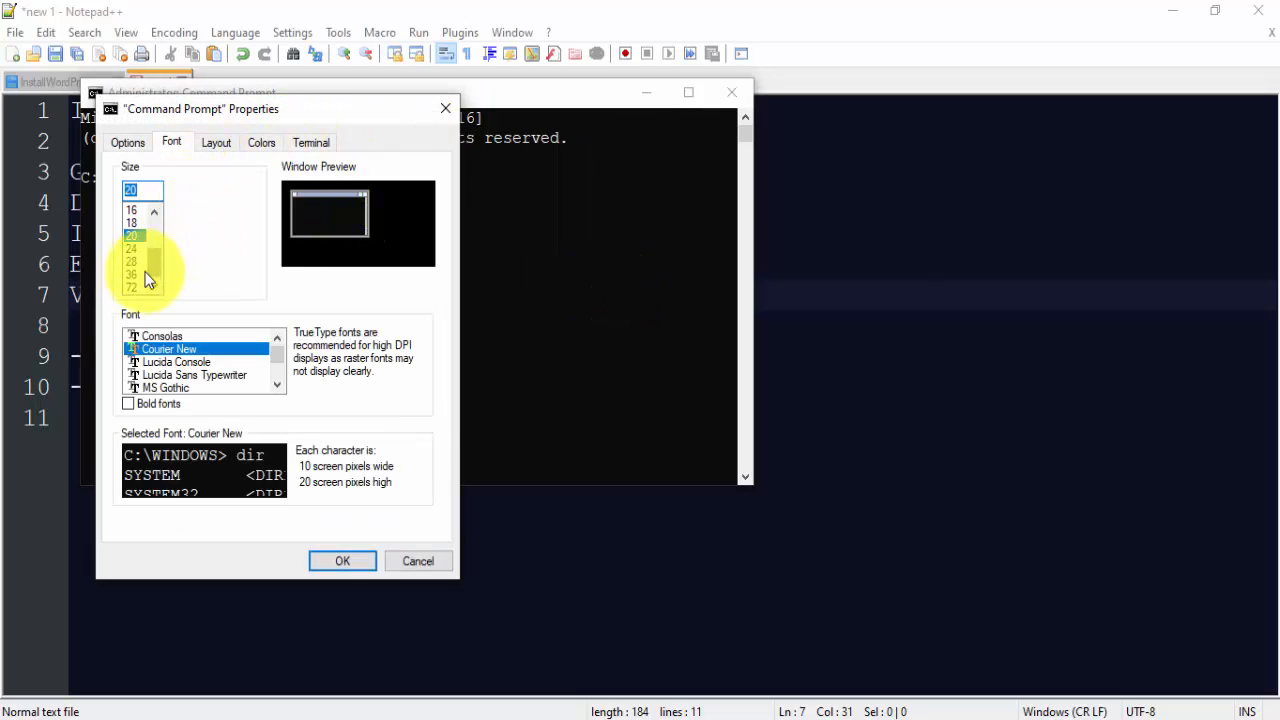
left_click(342, 561)
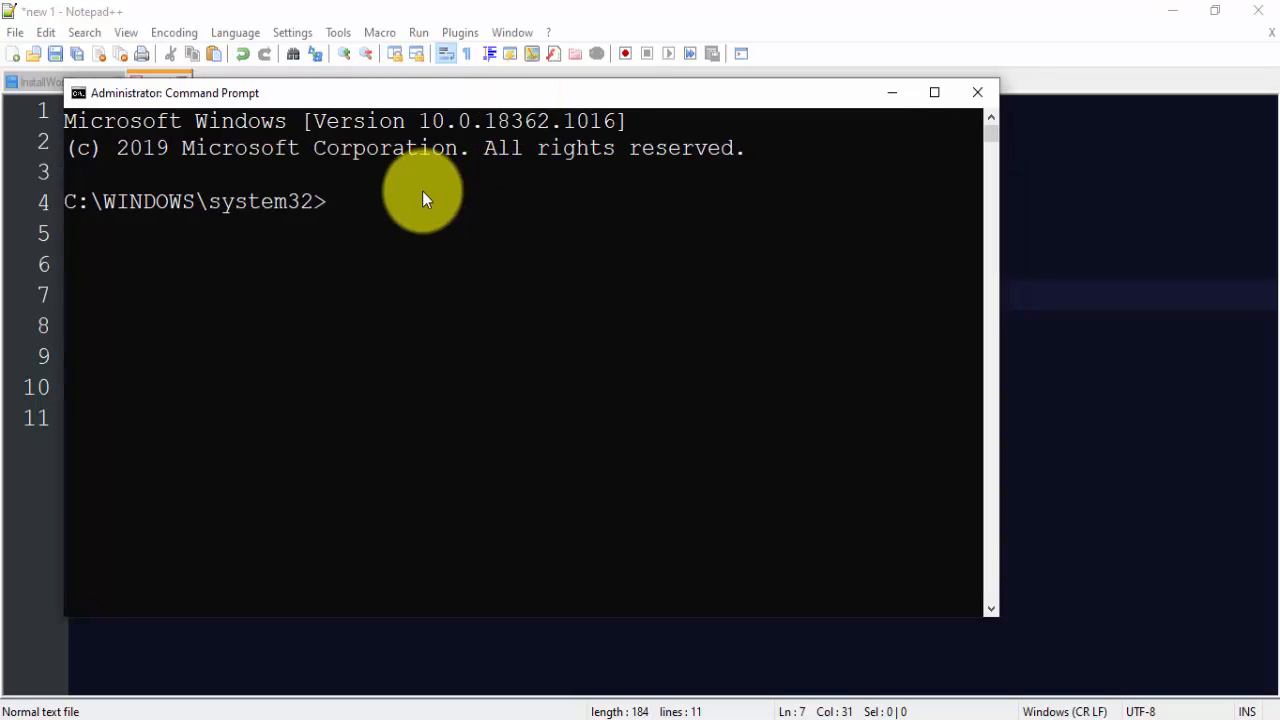
- Run php -v to confirm PHP 7.4.9 (cli) with Zend Engine v3.4.0
type("php -v")
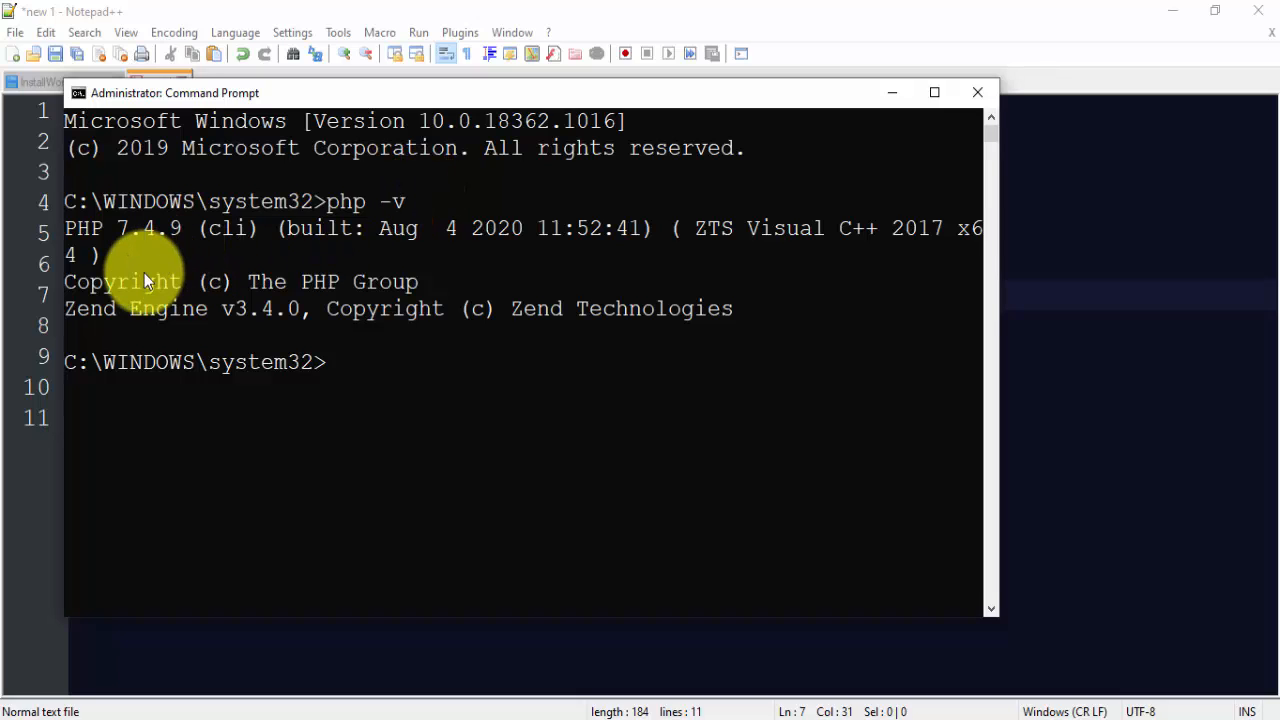
mouse_move(167, 234)
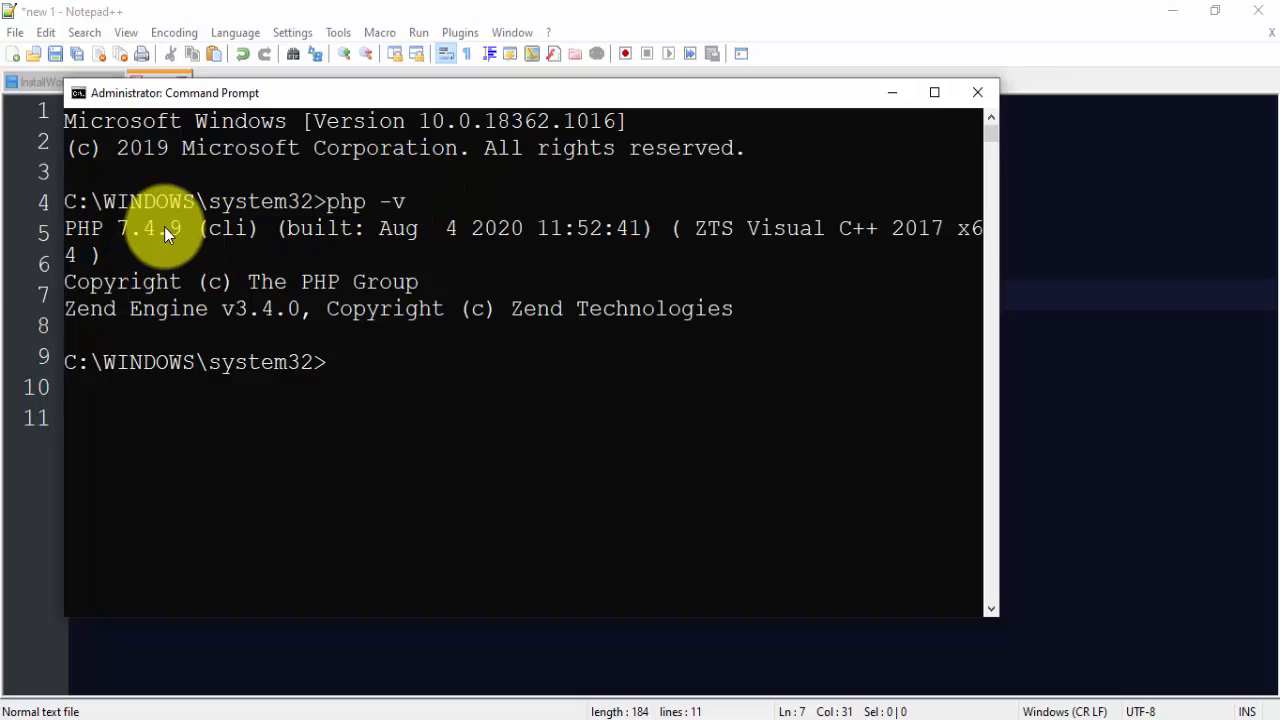
mouse_move(603, 318)
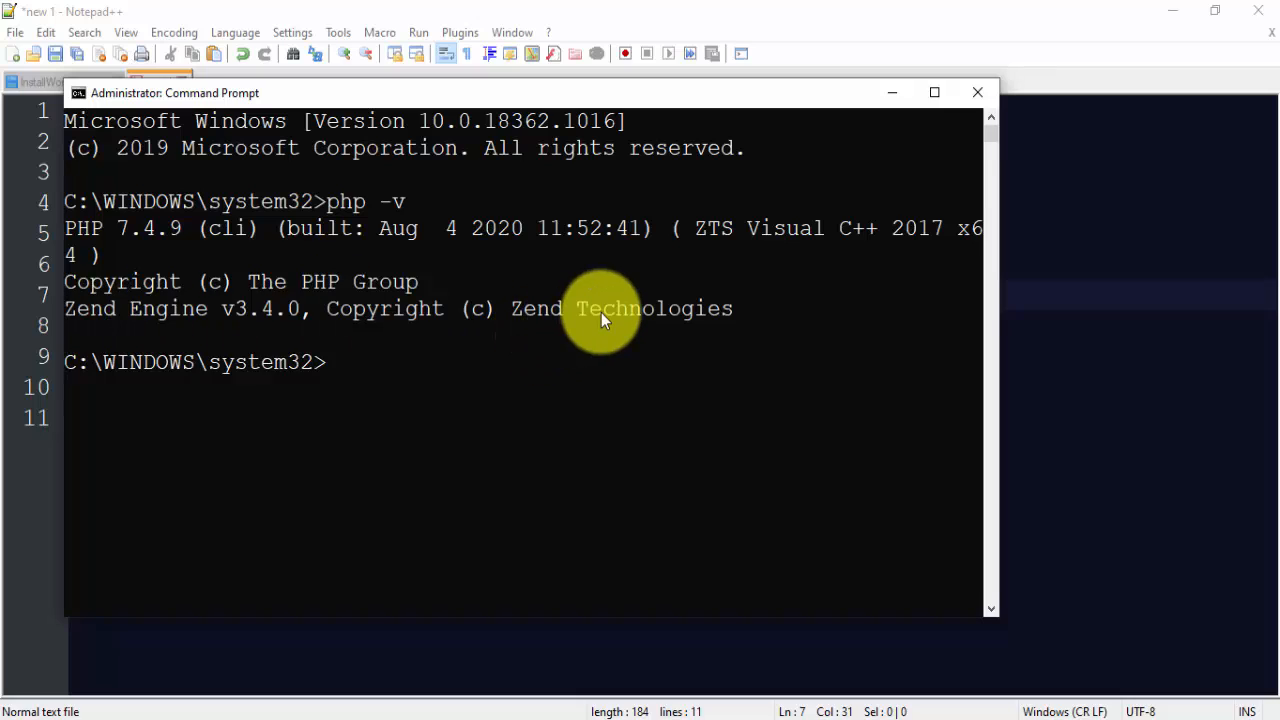
mouse_move(500, 295)
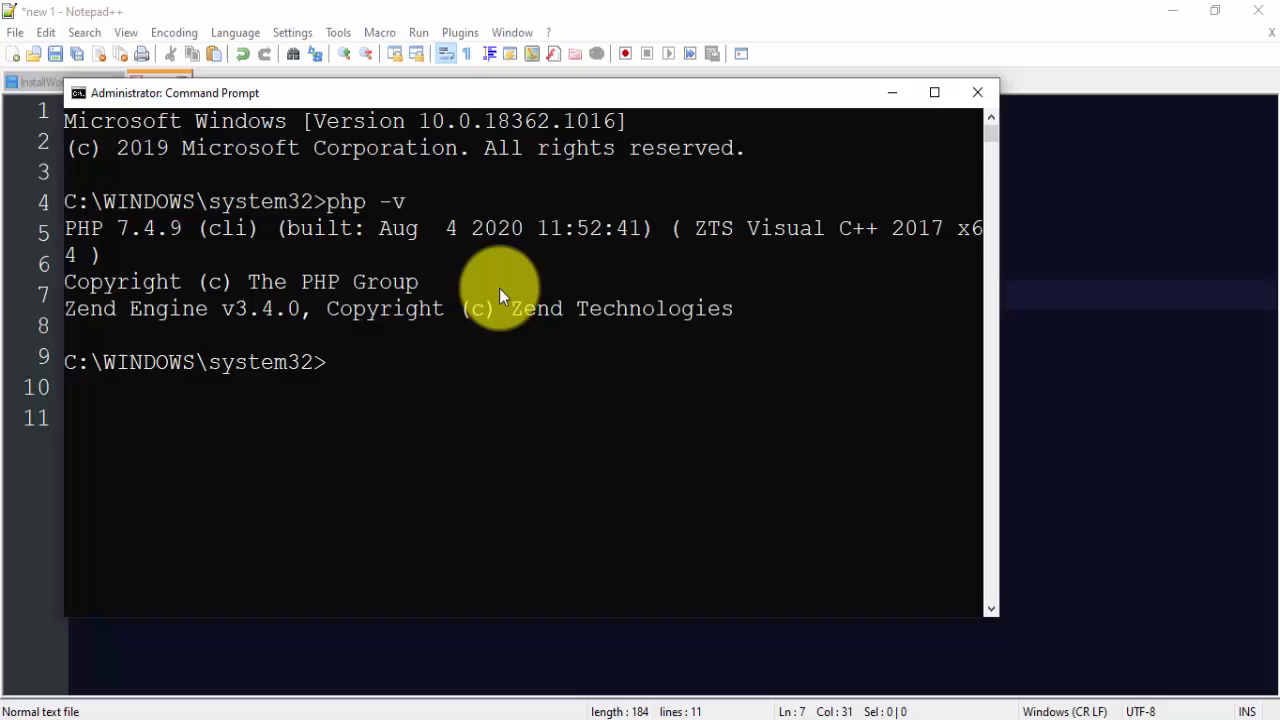
mouse_move(462, 245)
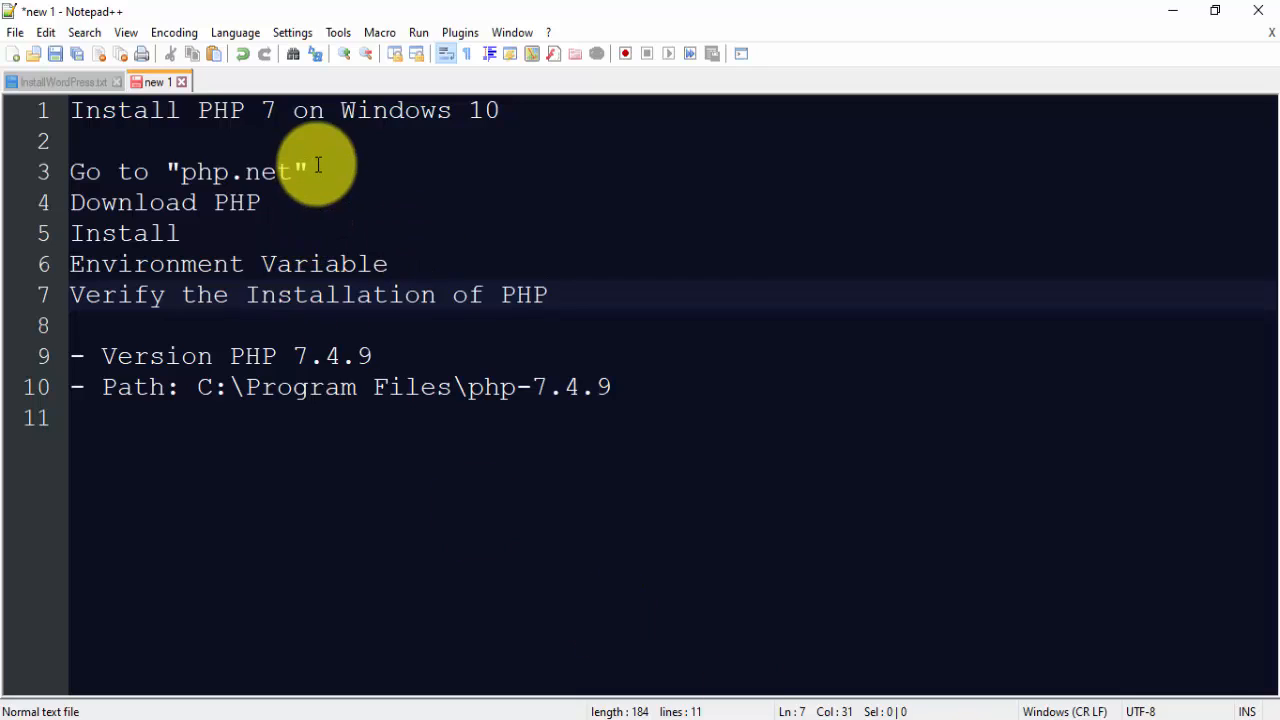
- Append '(php -v)' to the Verify the Installation of PHP line in the notes
left_click(186, 171)
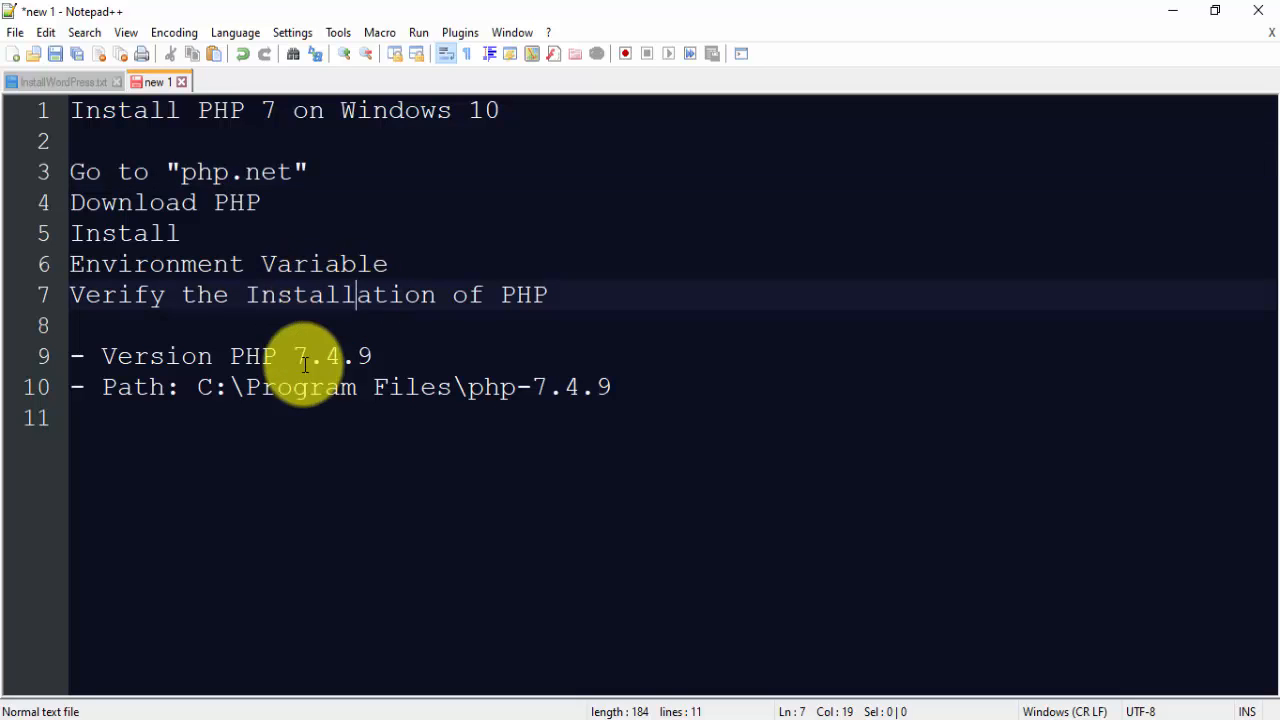
left_click_drag(196, 387, 517, 387)
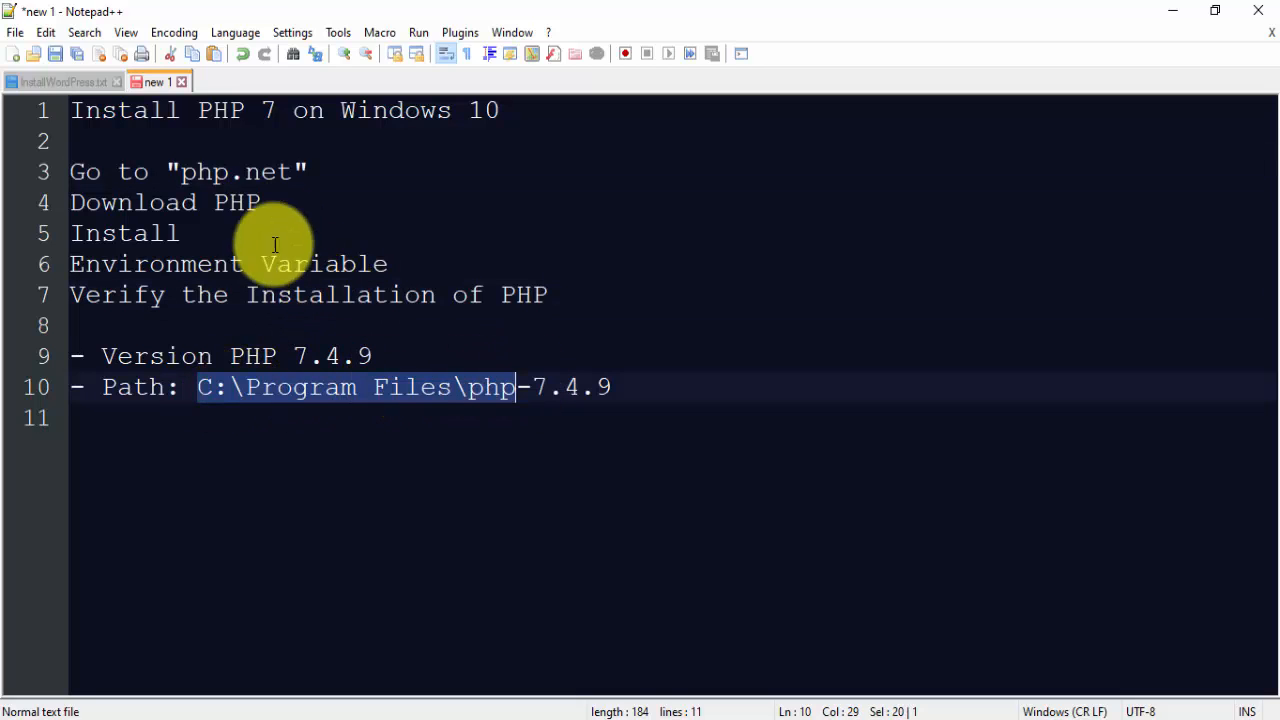
left_click(559, 295)
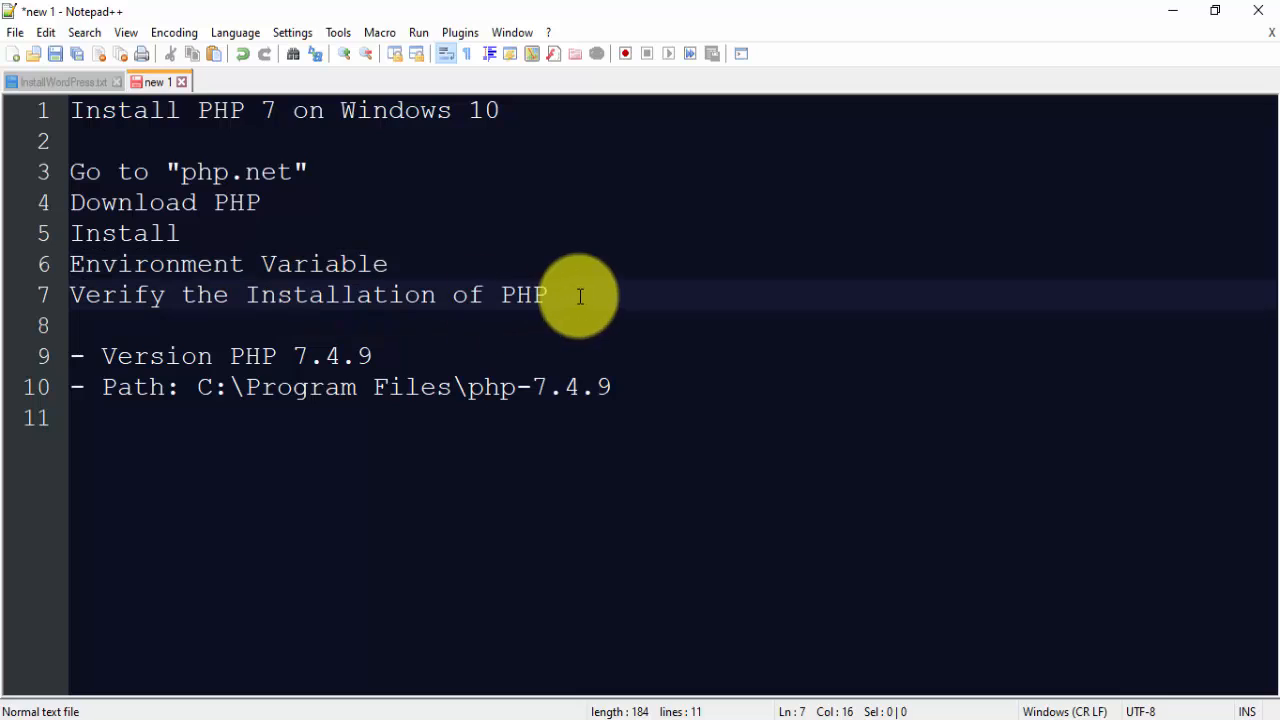
type("(php -")
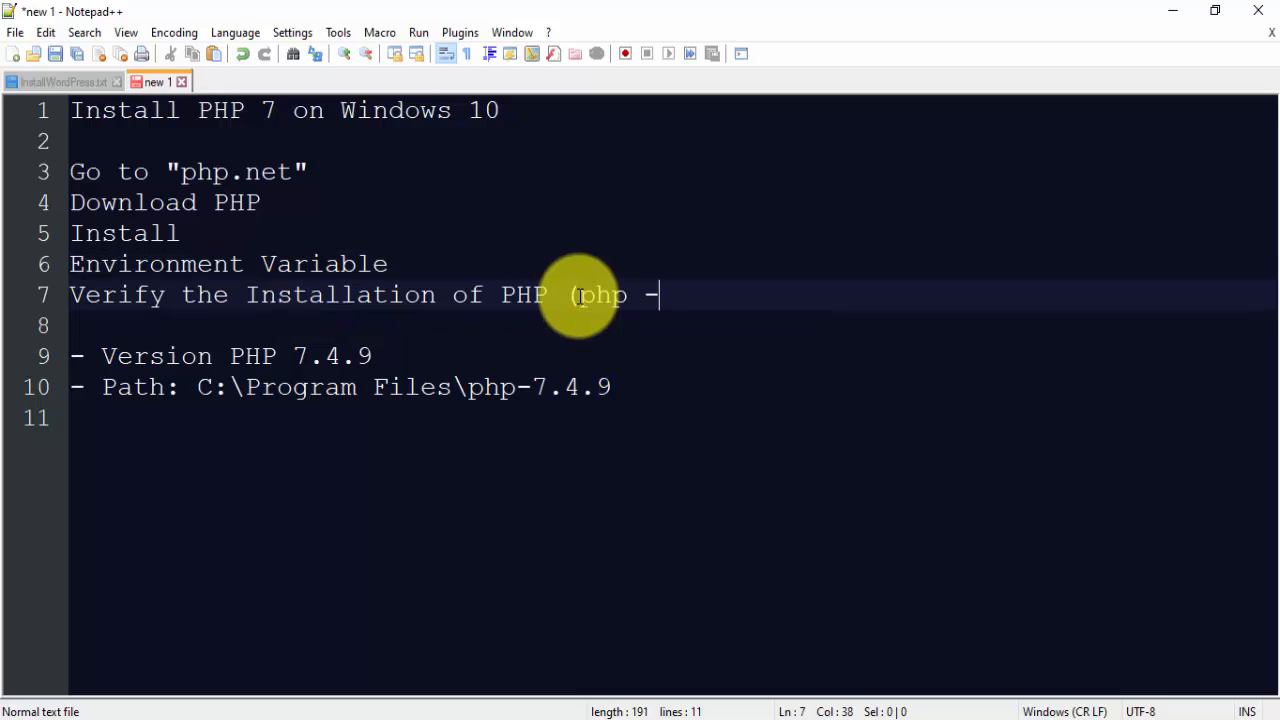
type("v)")
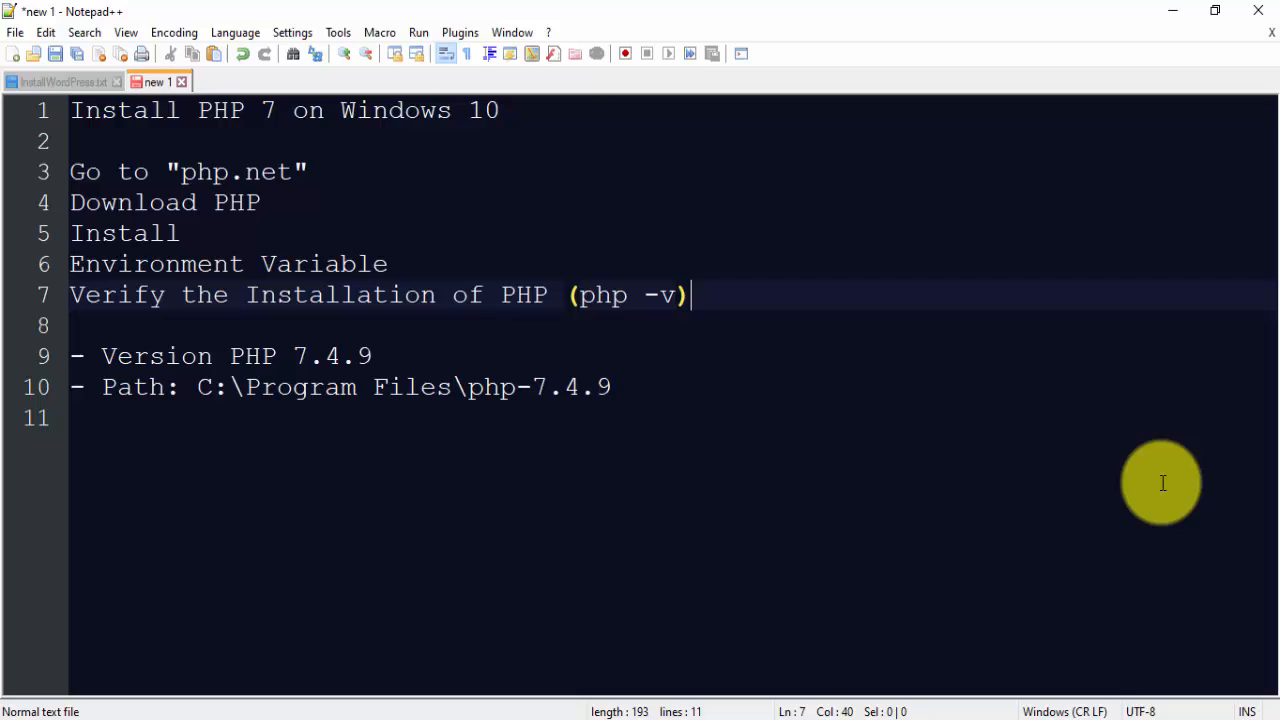